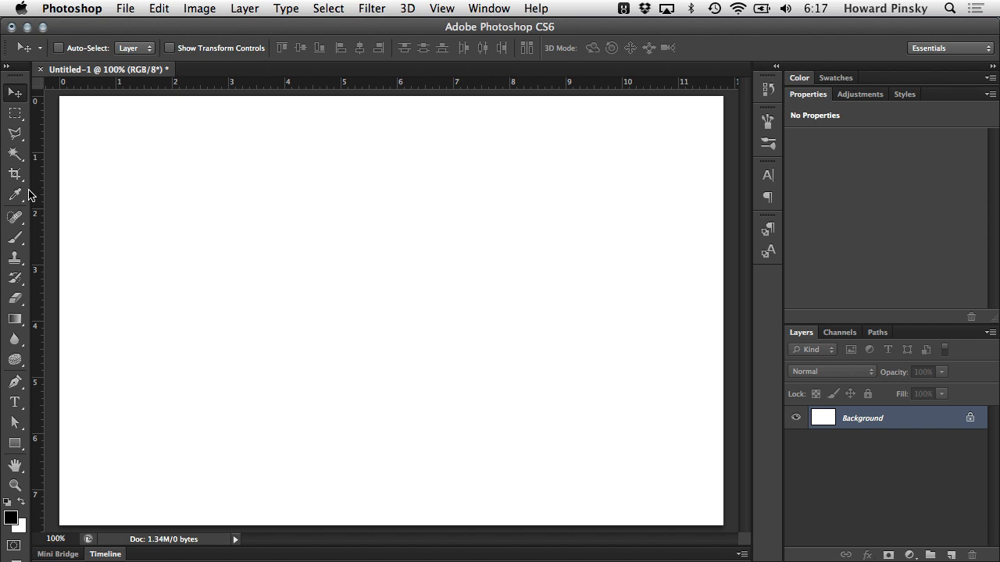
{"action": "mouse_move", "coordinate": [101, 192]}
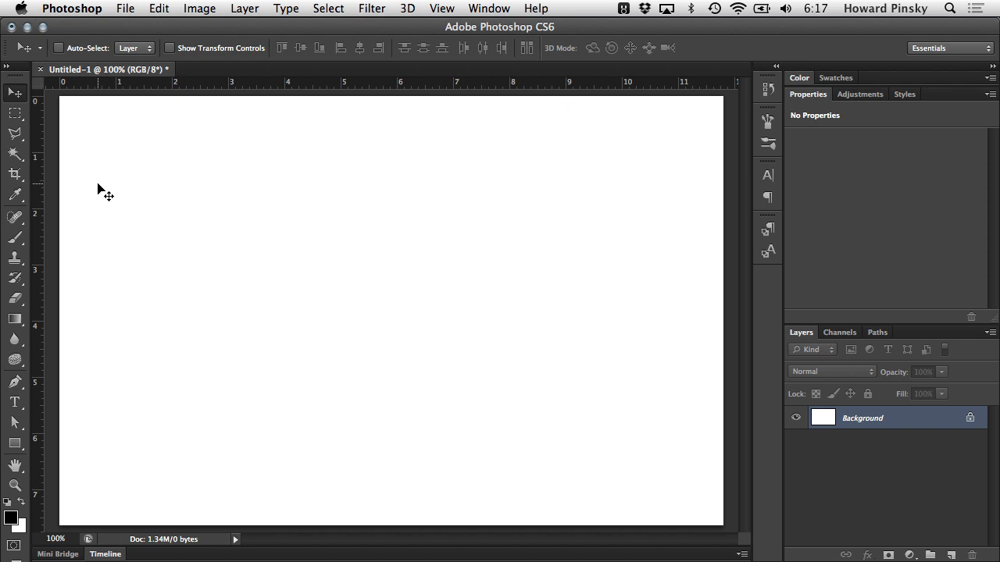
{"action": "mouse_move", "coordinate": [112, 205]}
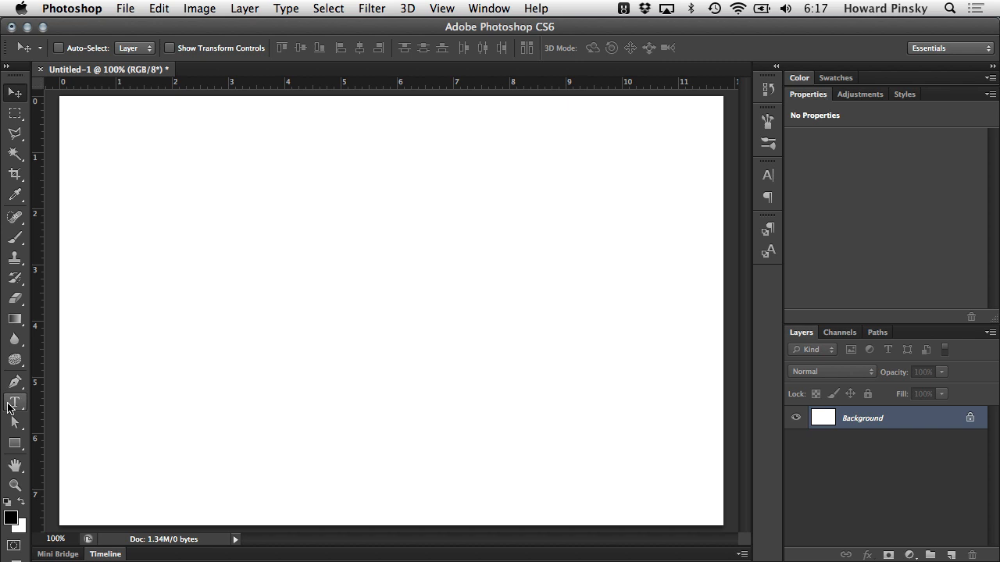
{"action": "mouse_move", "coordinate": [14, 402]}
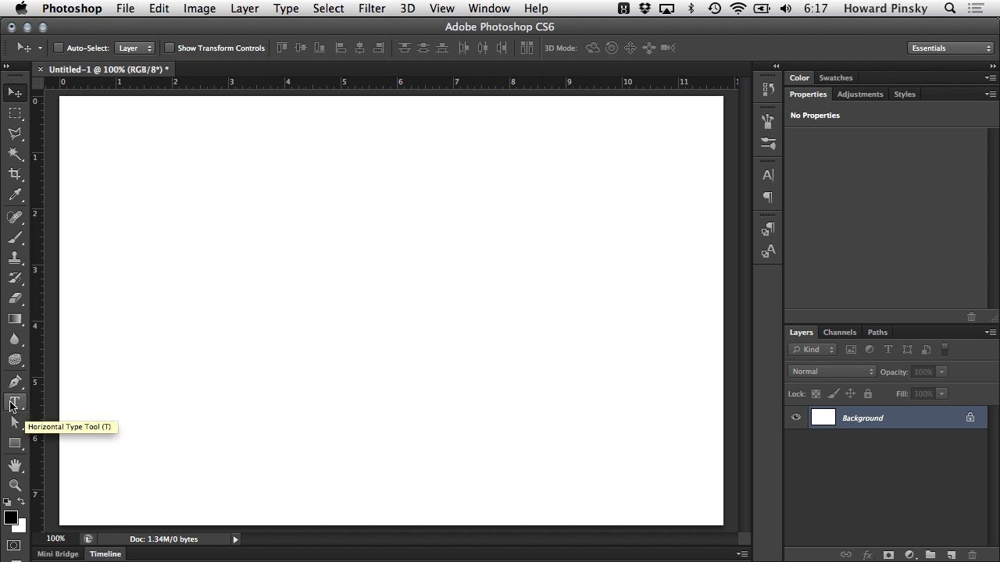
Select the Horizontal Type Tool, preset to Helvetica Neue Bold at 72 pt
{"action": "left_click", "coordinate": [15, 404]}
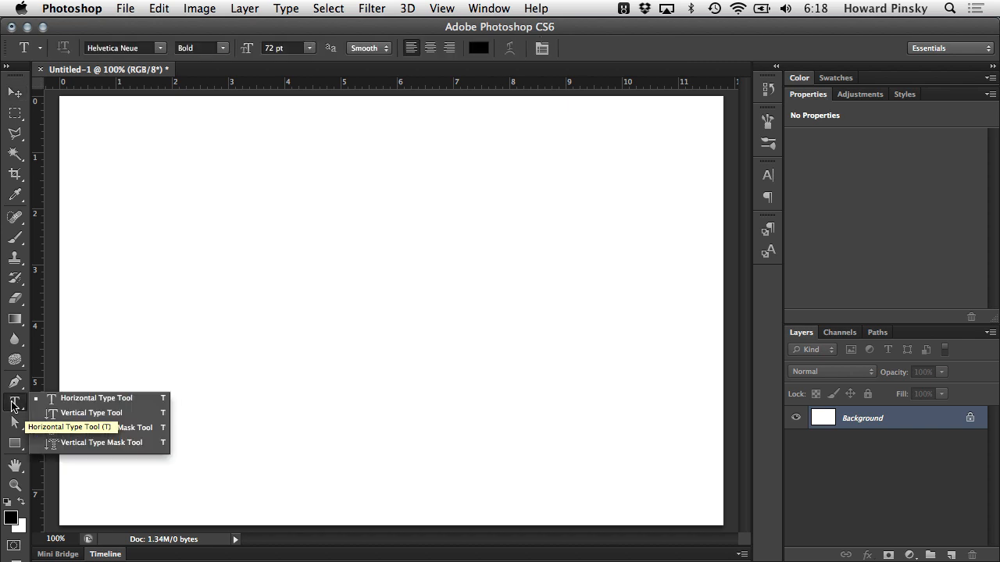
{"action": "mouse_move", "coordinate": [92, 398]}
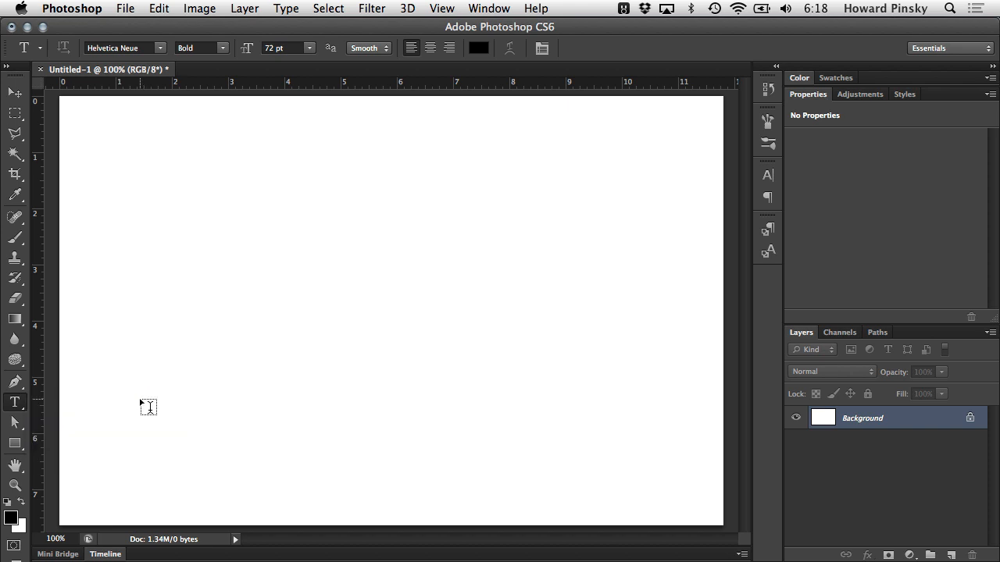
{"action": "mouse_move", "coordinate": [158, 388]}
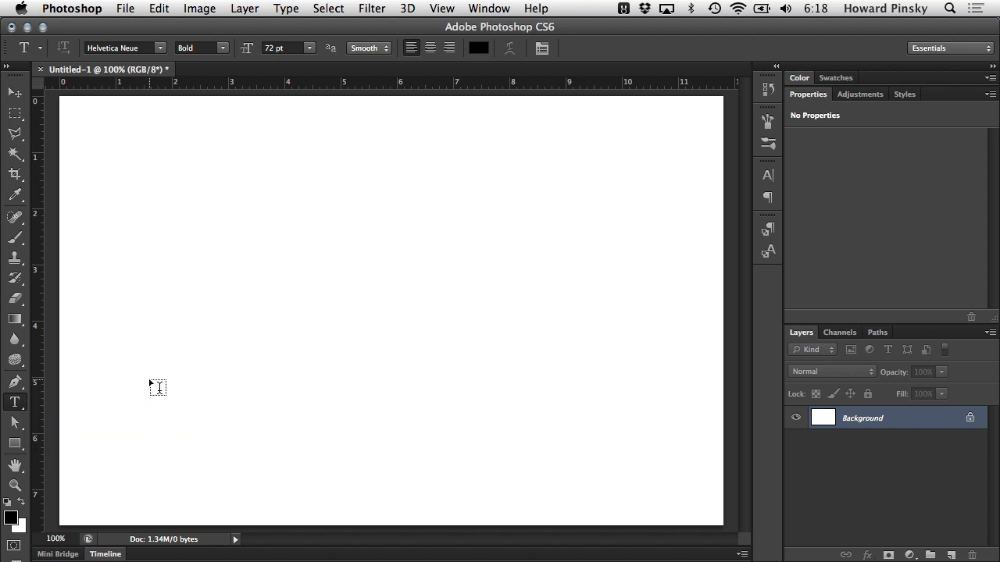
{"action": "mouse_move", "coordinate": [170, 200]}
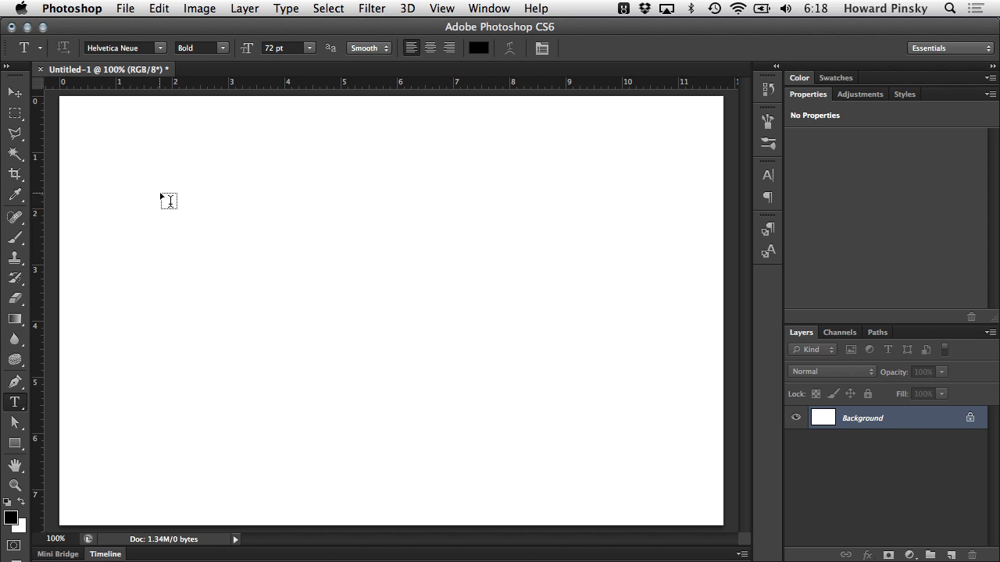
{"action": "mouse_move", "coordinate": [157, 204]}
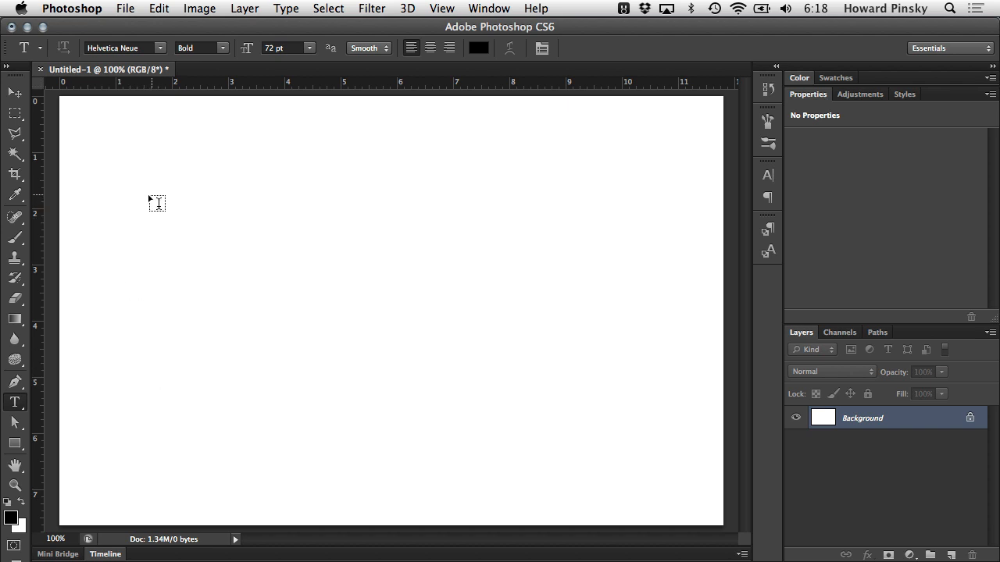
Type and commit 'I am typing on my document / Next line!', then move it up-left
{"action": "left_click", "coordinate": [157, 203]}
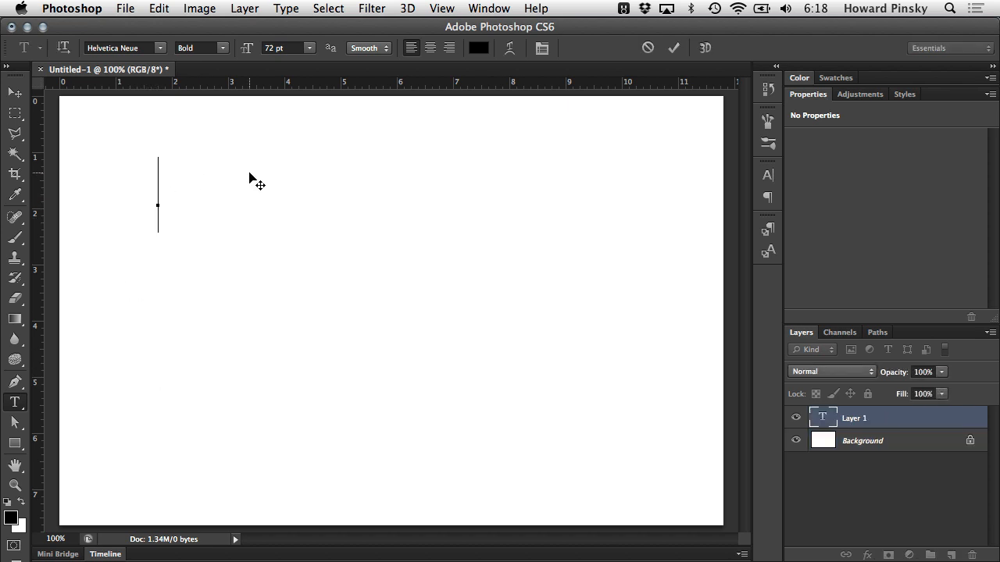
{"action": "type", "text": "I am"}
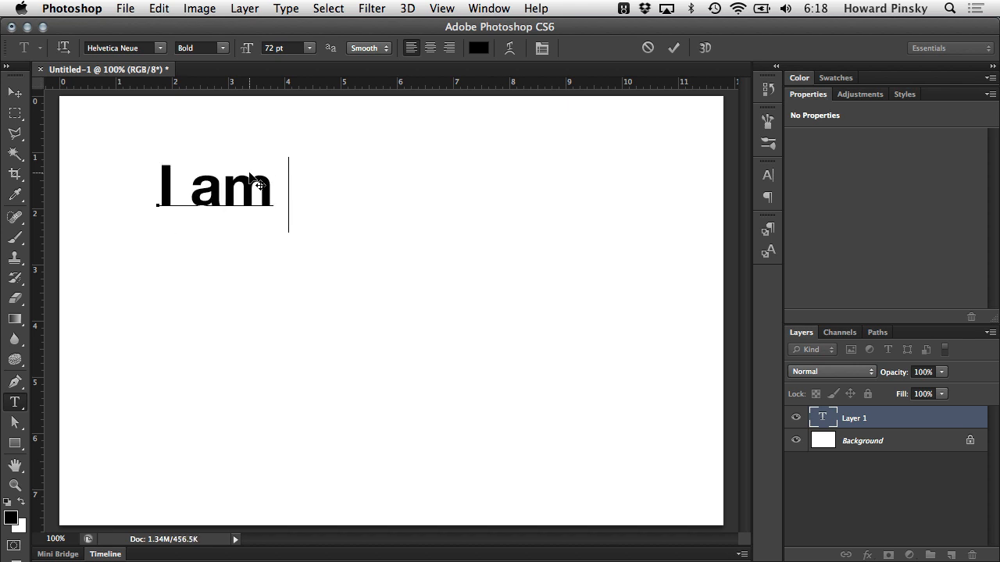
{"action": "type", "text": "typing on"}
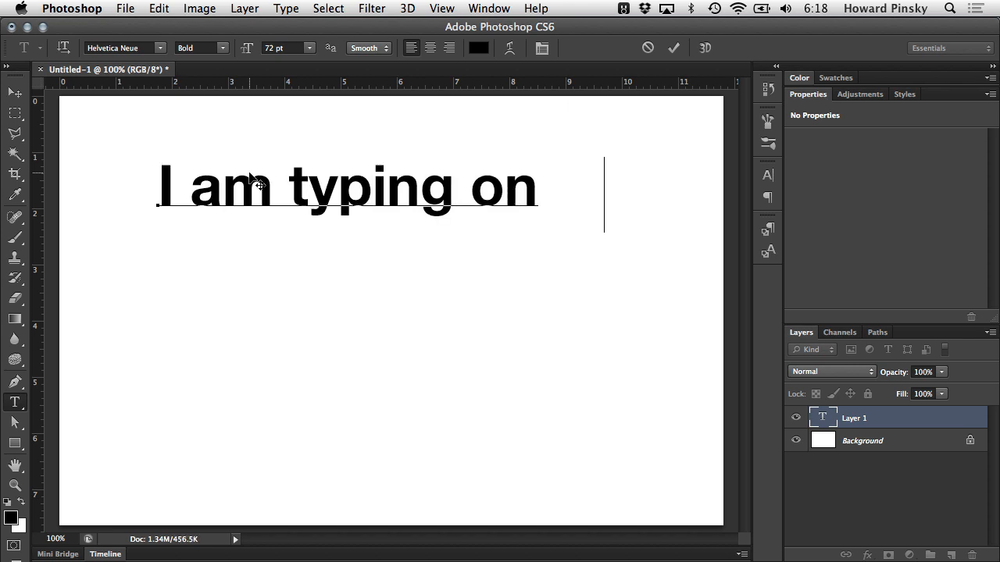
{"action": "type", "text": "my doc"}
{"action": "type", "text": "Next line"}
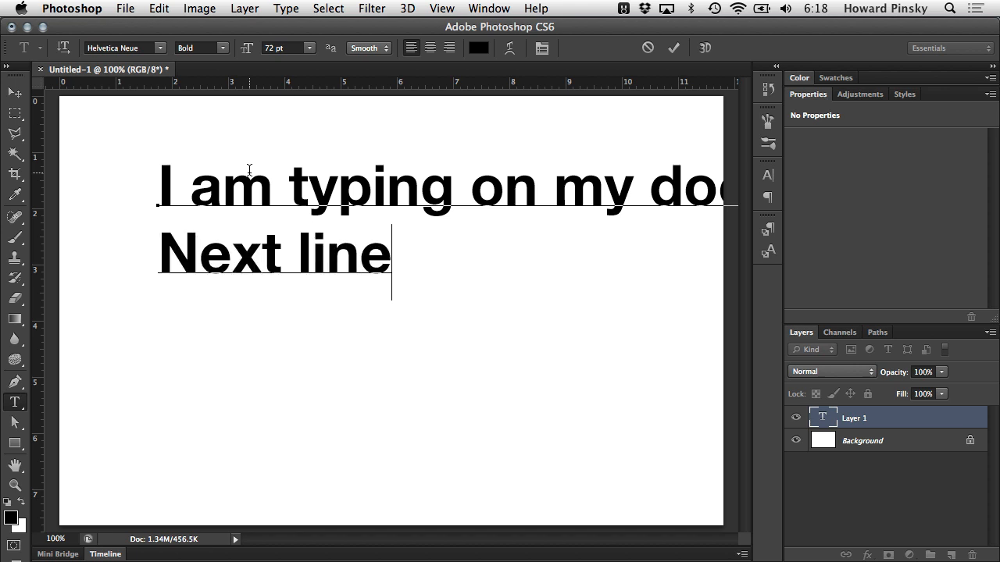
{"action": "type", "text": "!"}
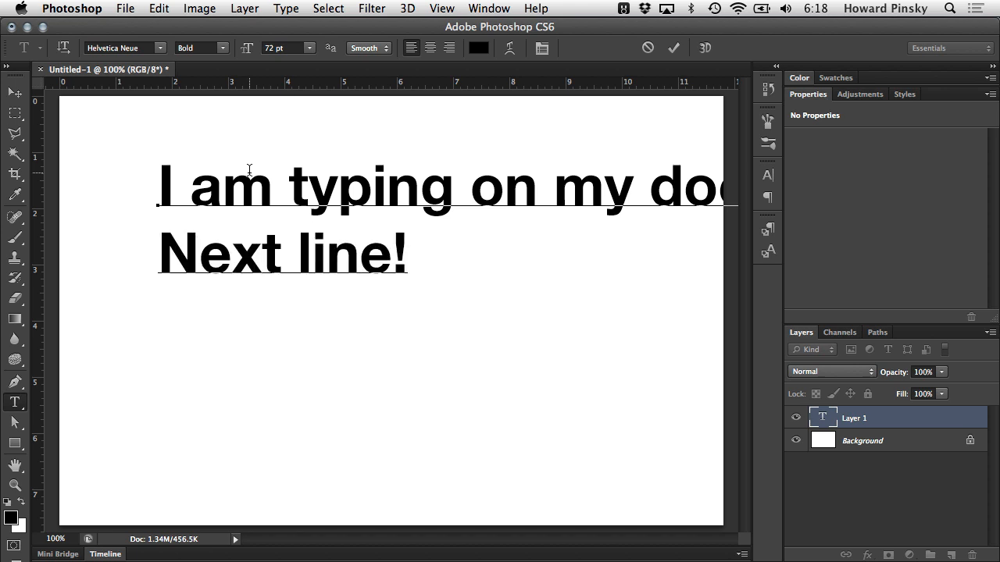
{"action": "left_click", "coordinate": [673, 47]}
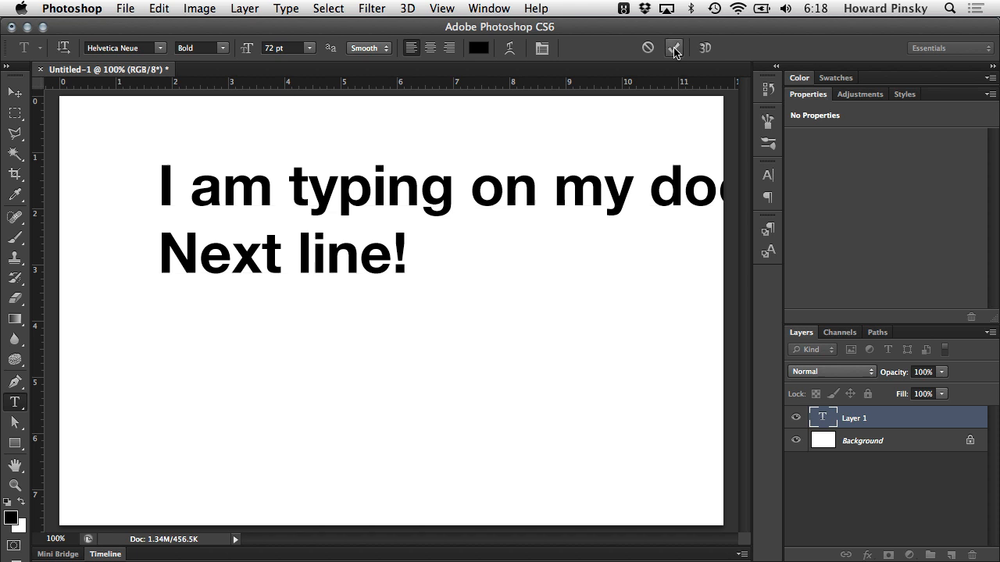
{"action": "left_click", "coordinate": [674, 48]}
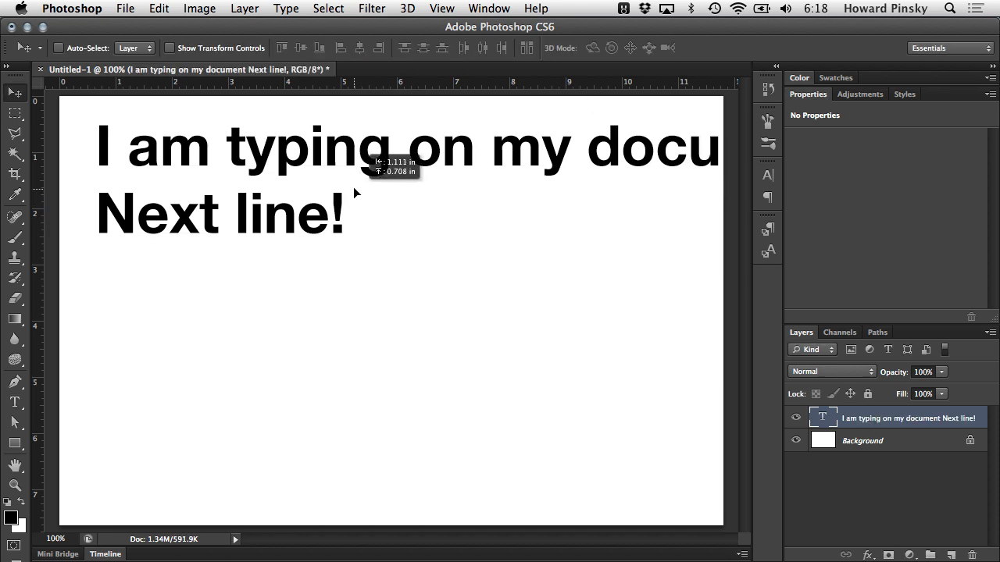
Draw a paragraph box below the heading, type the paragraph about typing, and lower it
{"action": "left_click", "coordinate": [15, 402]}
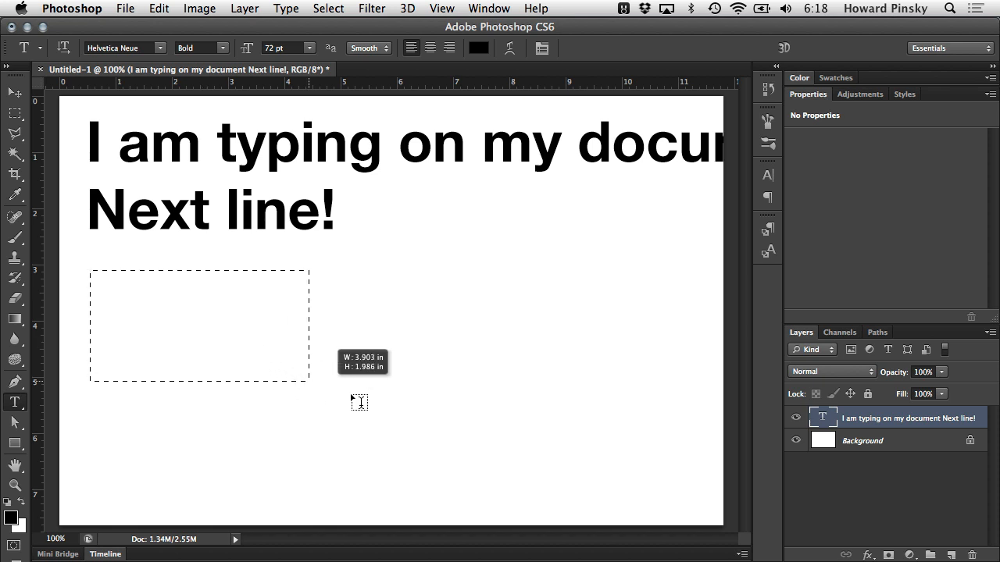
{"action": "left_click_drag", "start_coordinate": [90, 271], "coordinate": [701, 500]}
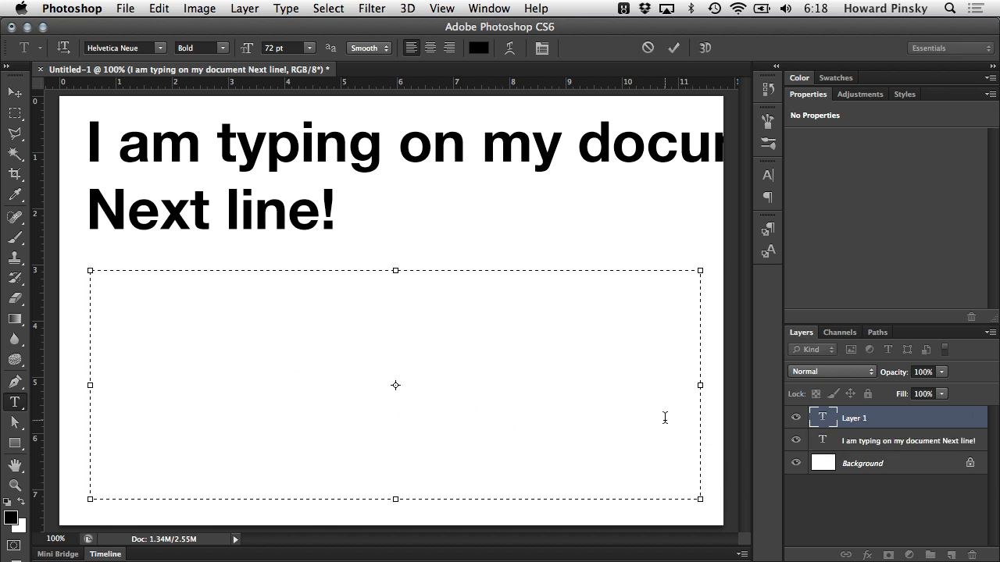
{"action": "type", "text": "I am"}
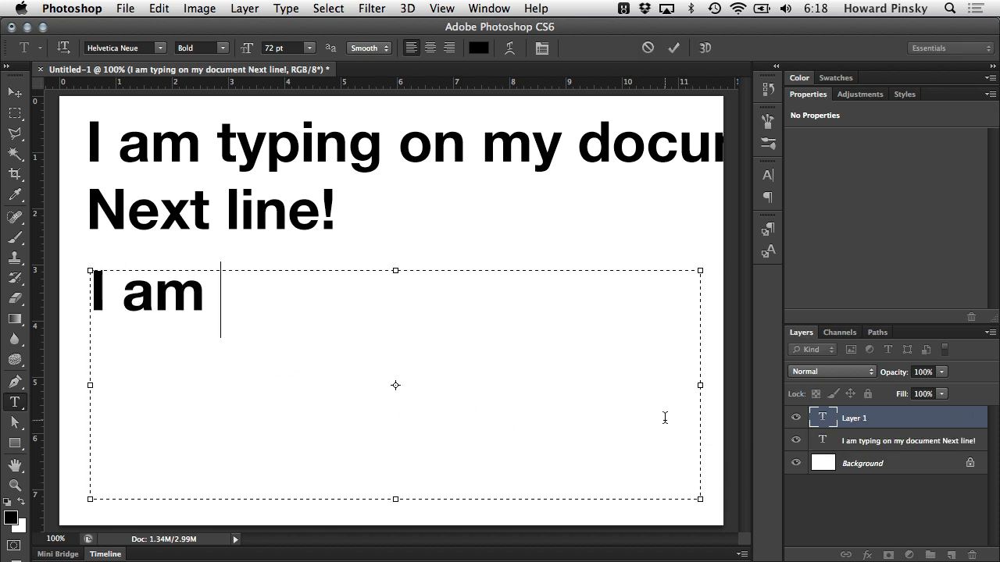
{"action": "type", "text": "t"}
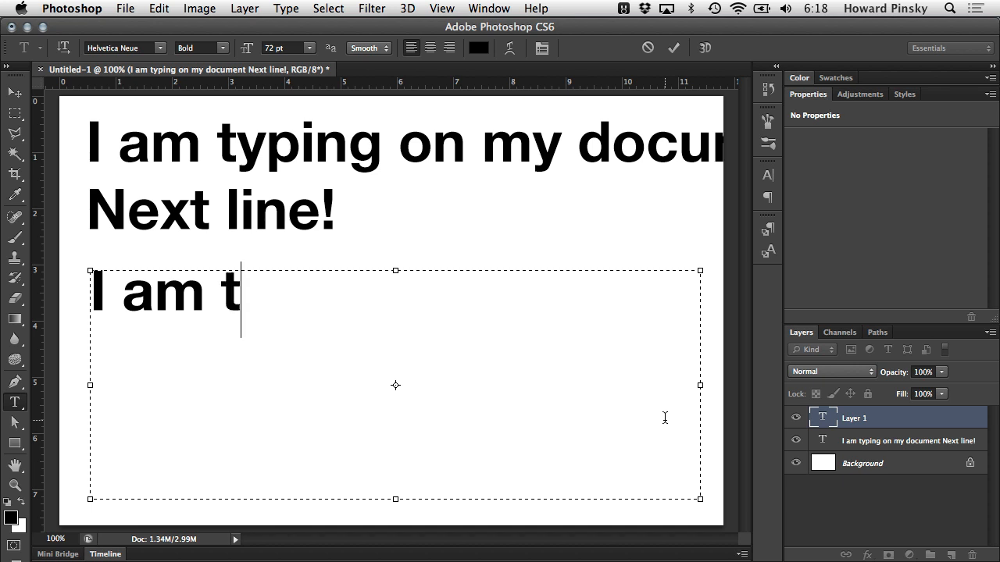
{"action": "type", "text": "yping a par"}
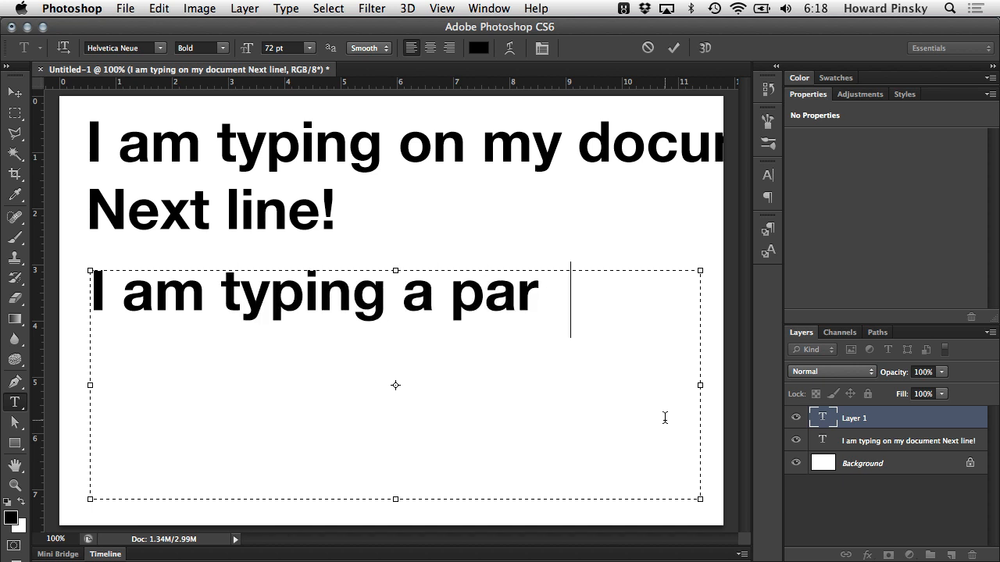
{"action": "type", "text": "graph"}
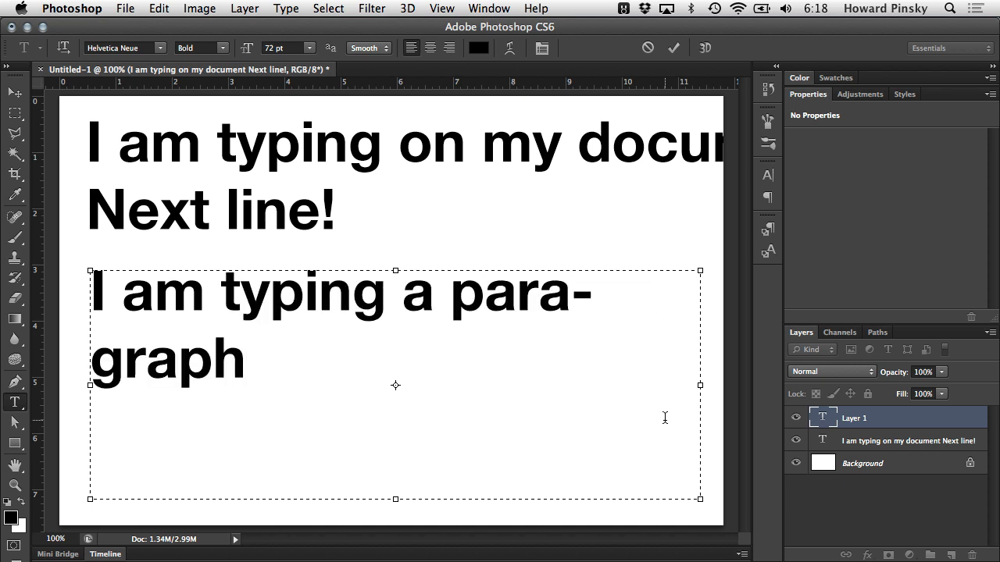
{"action": "type", "text": "."}
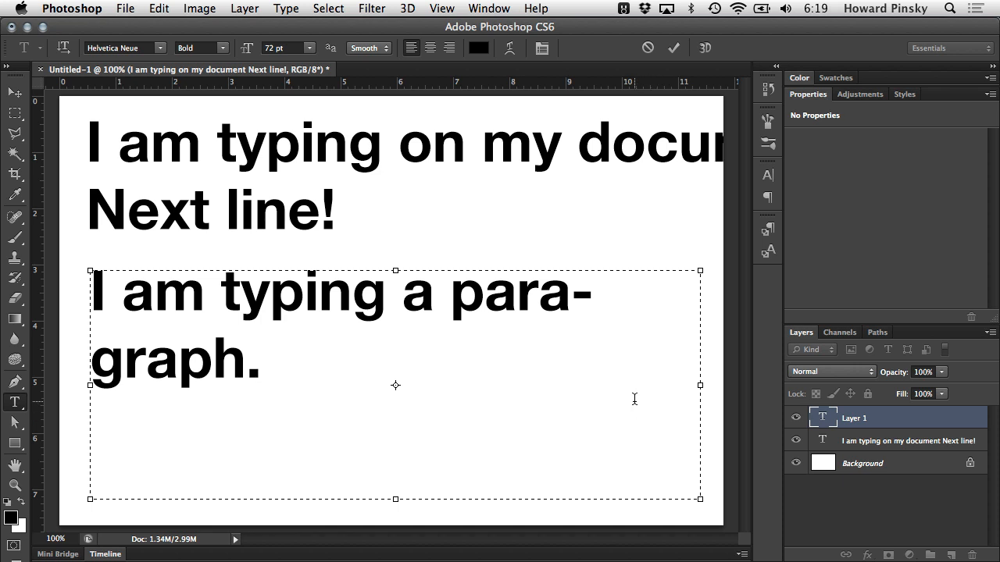
{"action": "type", "text": "This is good"}
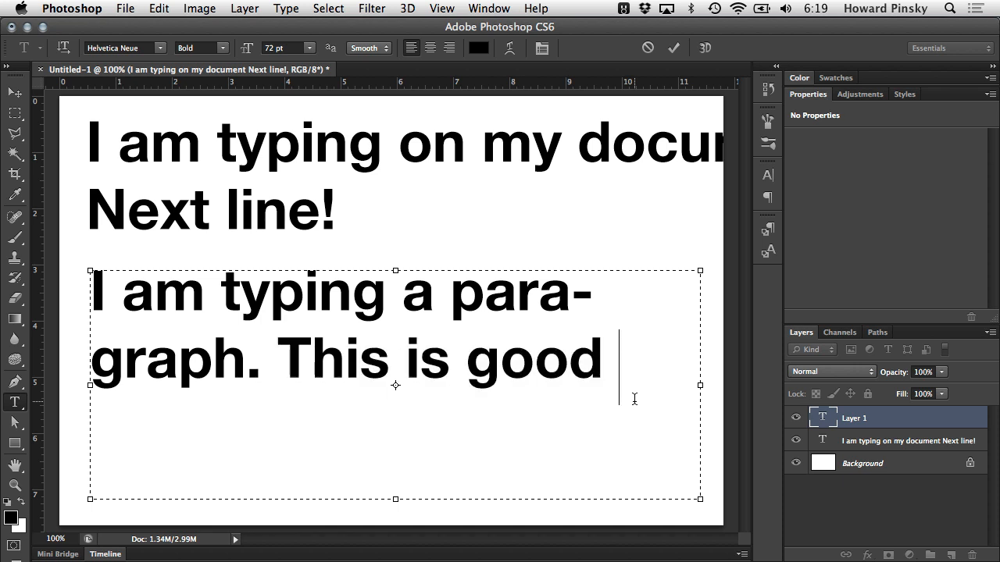
{"action": "type", "text": "for a lot of typing."}
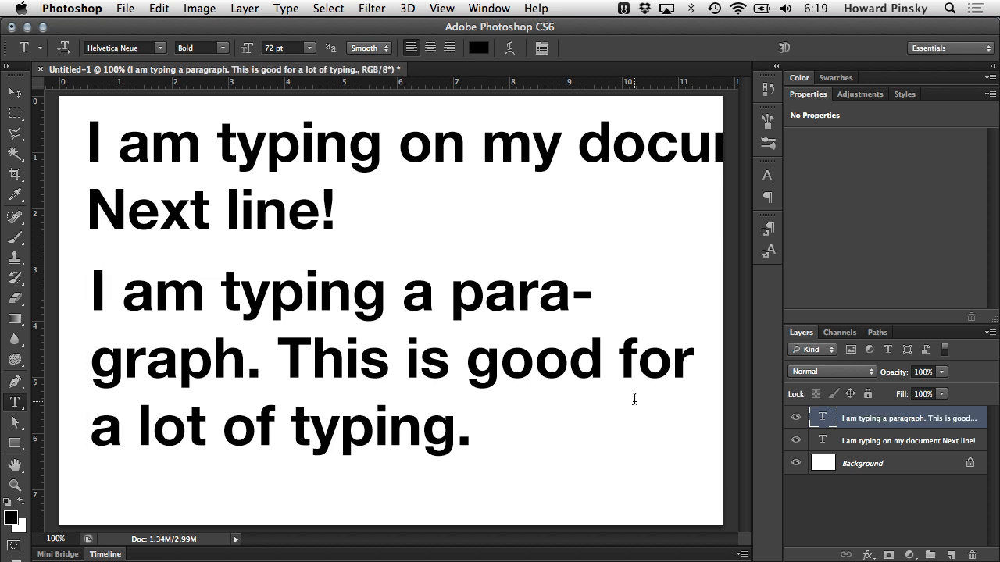
{"action": "left_click", "coordinate": [14, 93]}
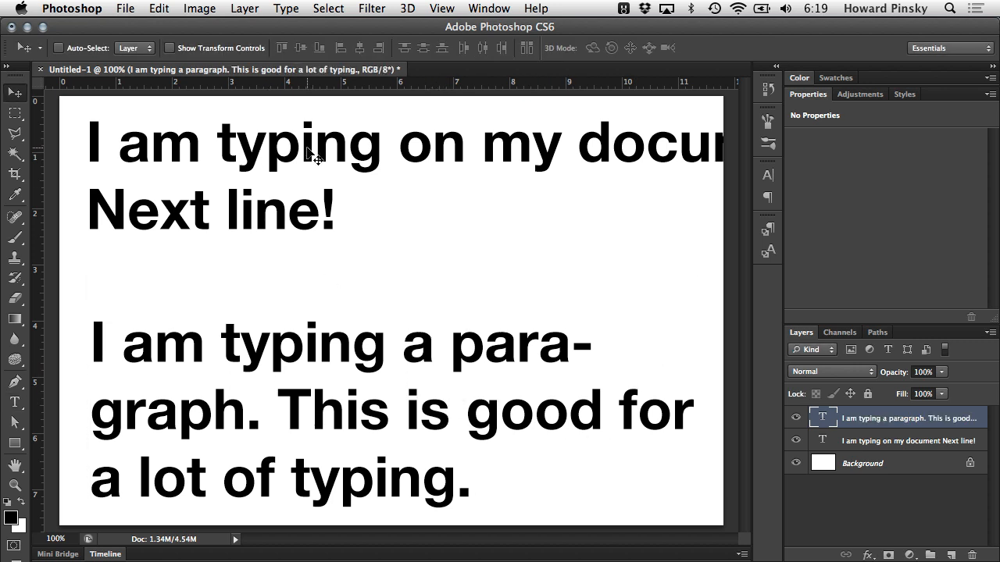
Shift the two-line heading slightly lower to space it from the paragraph
{"action": "left_click", "coordinate": [908, 440]}
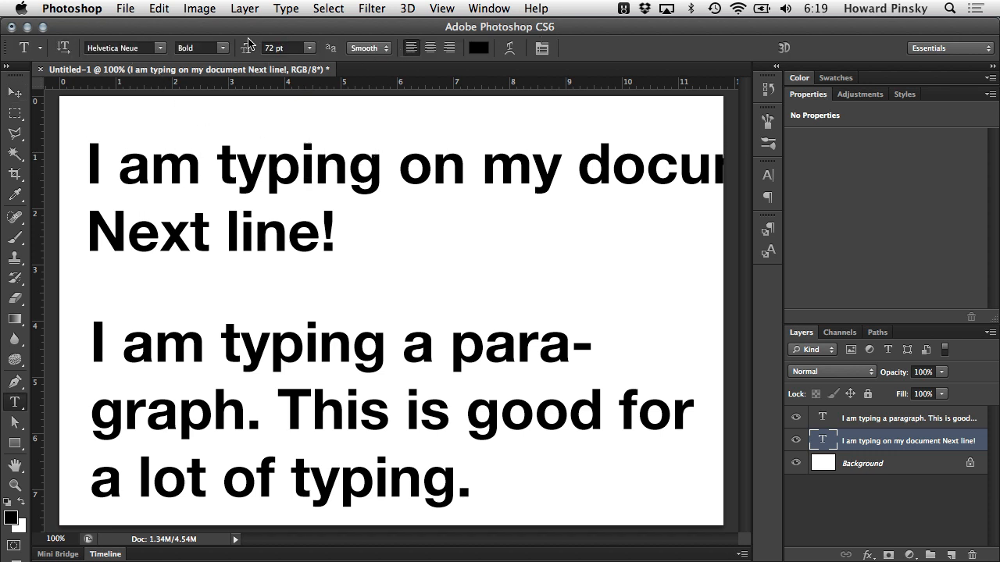
{"action": "mouse_move", "coordinate": [156, 38]}
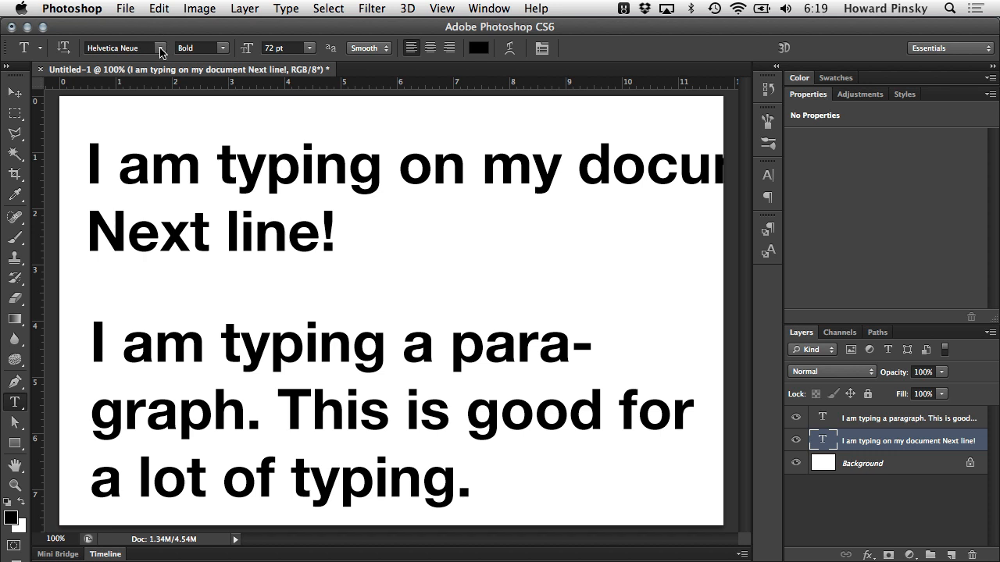
Browse the font family list and reselect Helvetica Neue for the heading
{"action": "left_click", "coordinate": [161, 48]}
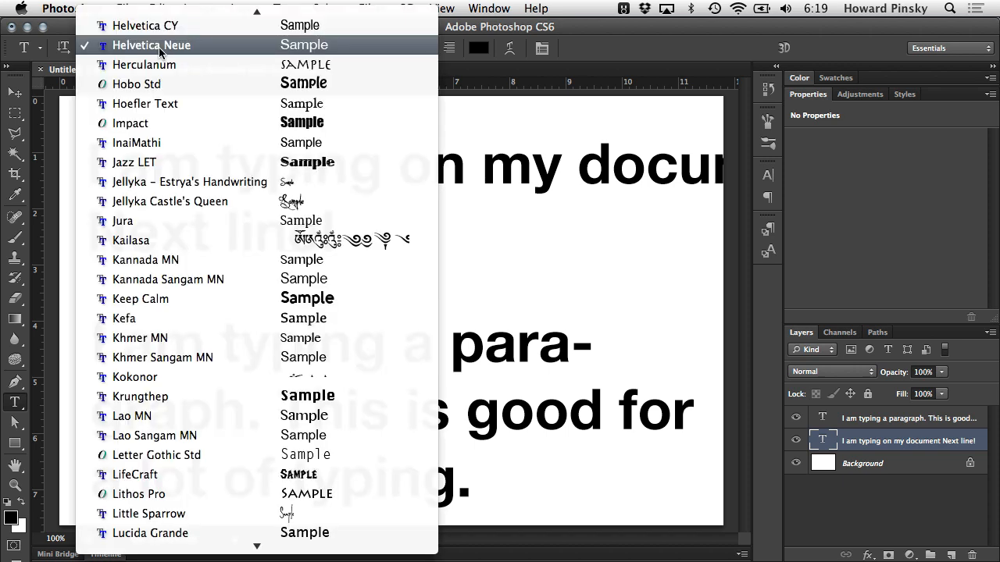
{"action": "scroll", "scroll_direction": "up", "scroll_amount": 3}
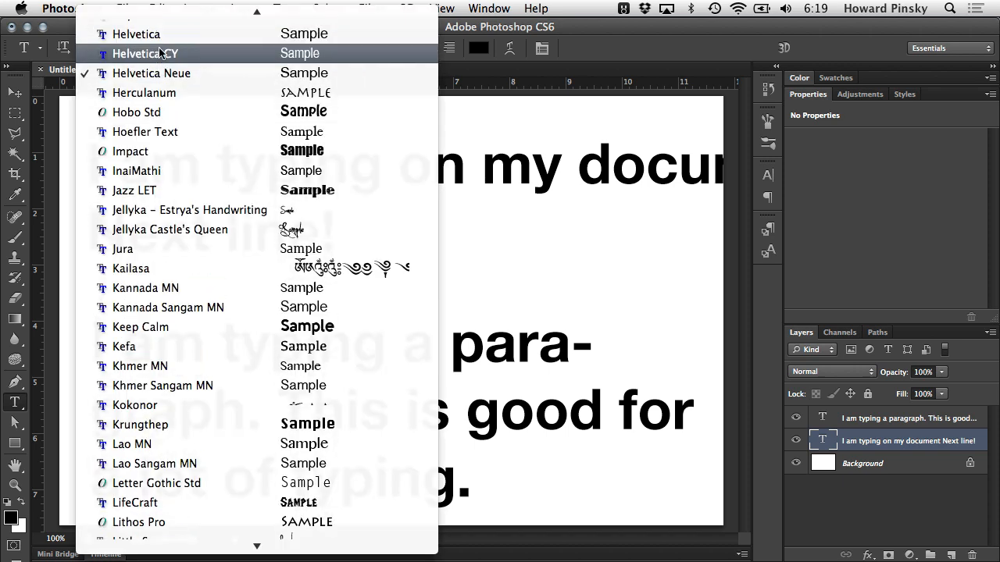
{"action": "scroll", "scroll_direction": "up", "scroll_amount": 3}
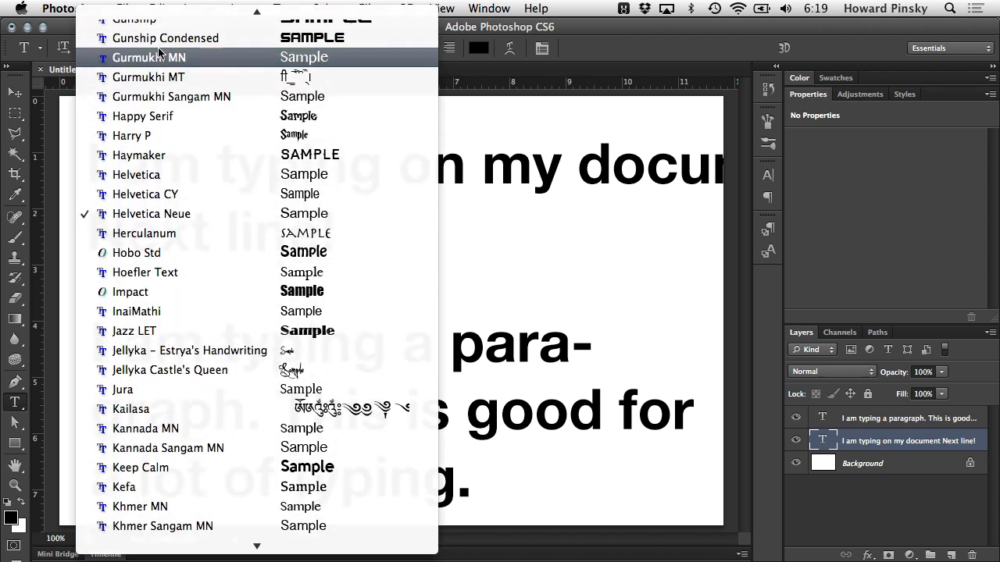
{"action": "scroll", "scroll_direction": "up", "scroll_amount": 3}
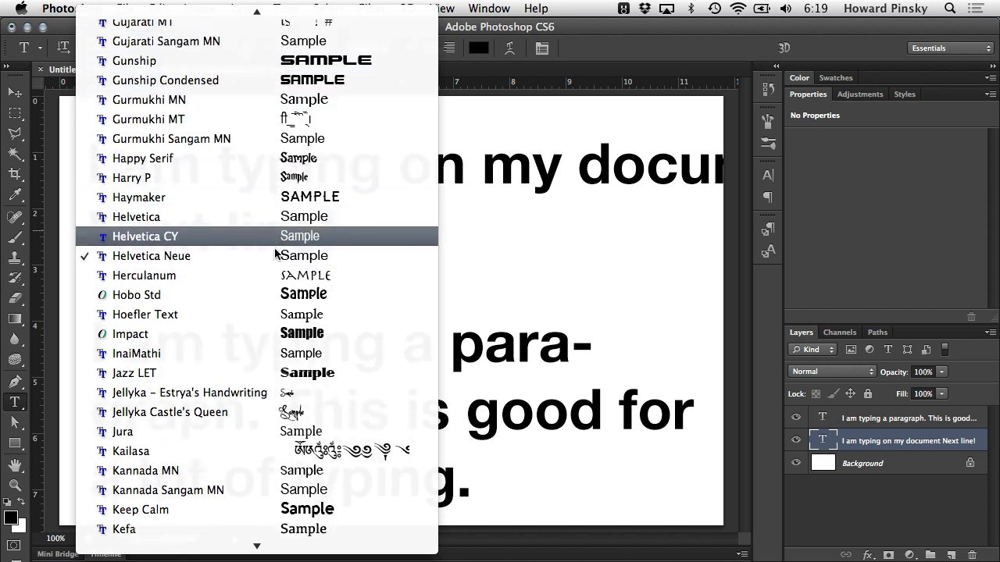
{"action": "left_click", "coordinate": [152, 255]}
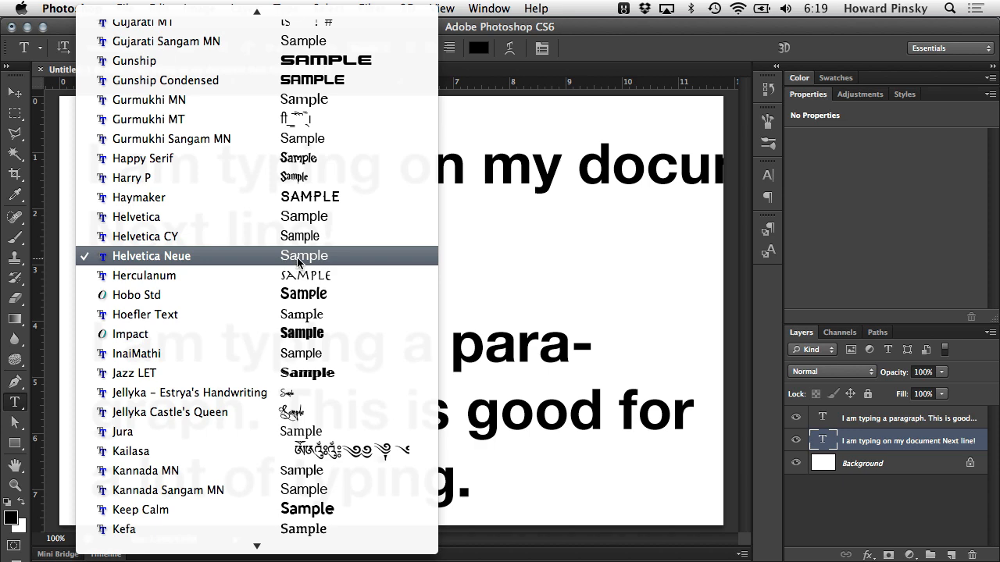
{"action": "left_click", "coordinate": [150, 256]}
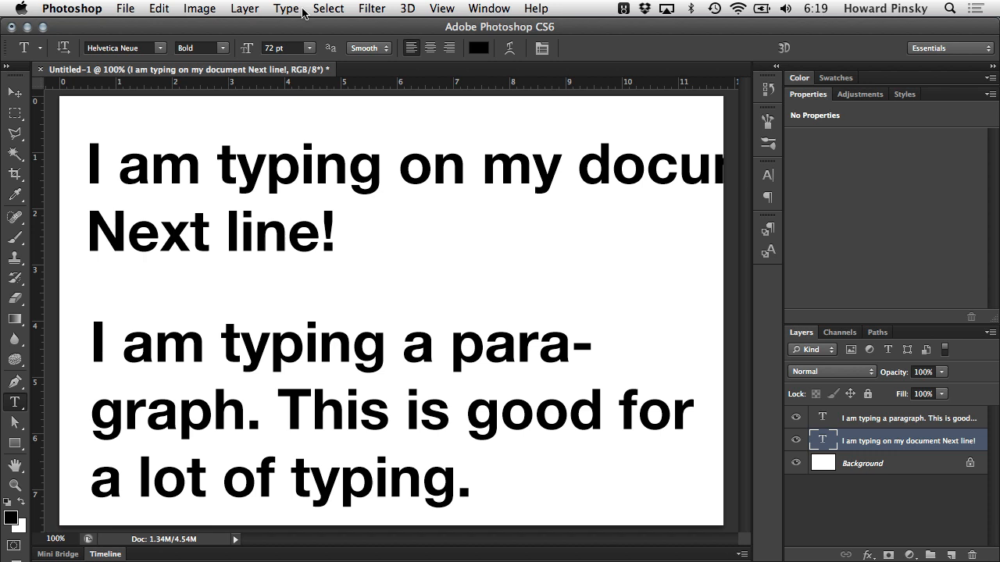
Set Type > Font Preview Size to Extra Large and reopen the font list
{"action": "left_click", "coordinate": [285, 7]}
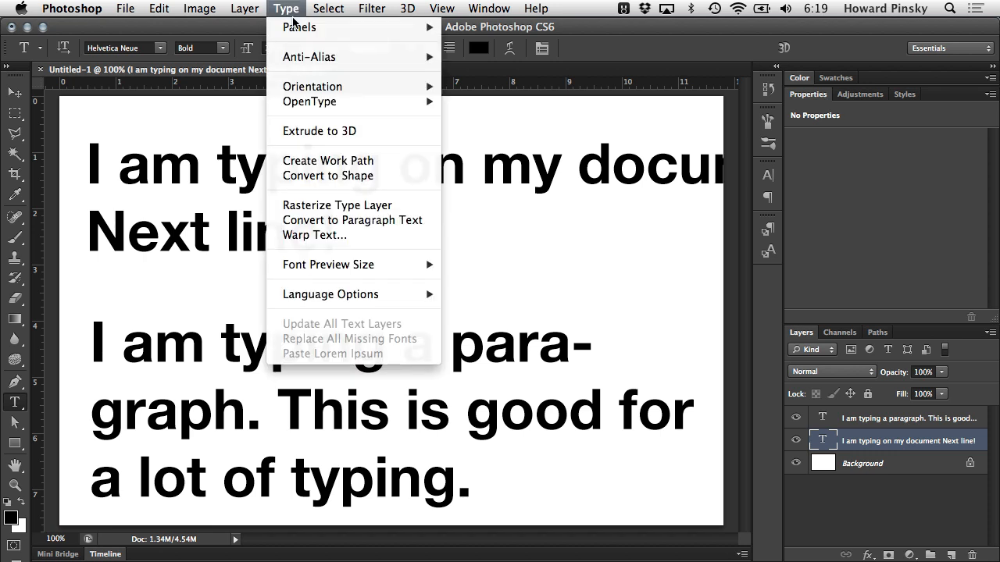
{"action": "mouse_move", "coordinate": [328, 264]}
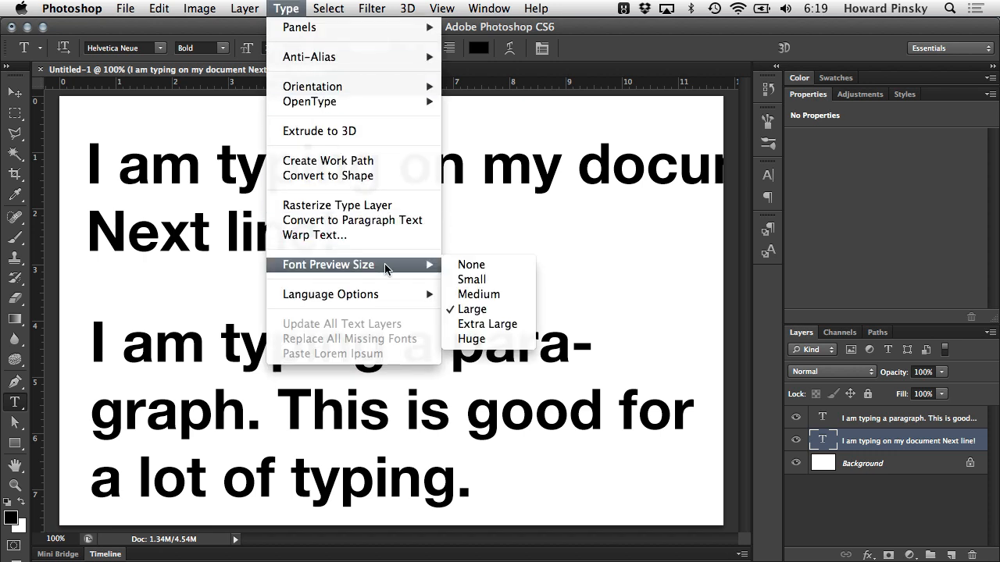
{"action": "mouse_move", "coordinate": [487, 324]}
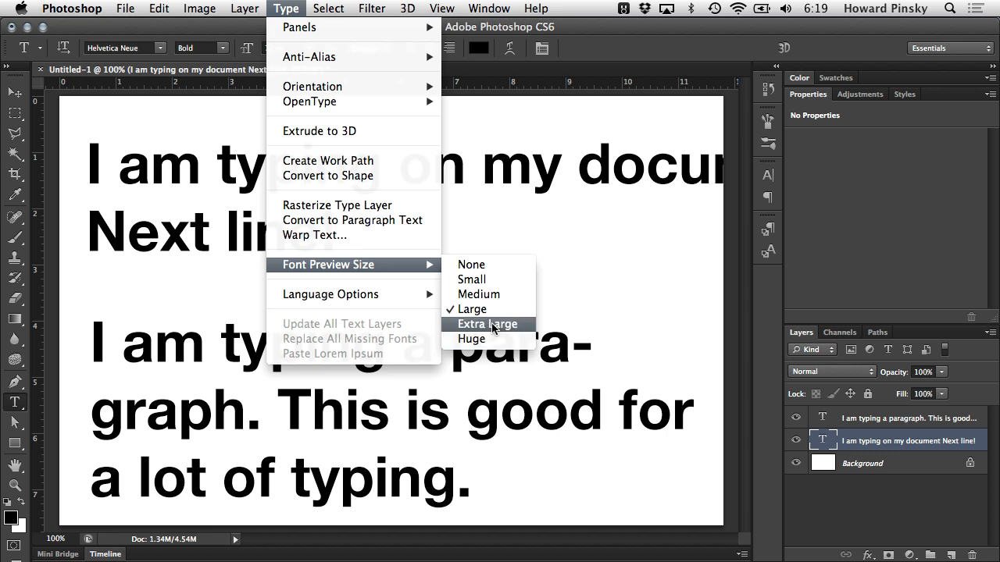
{"action": "left_click", "coordinate": [486, 324]}
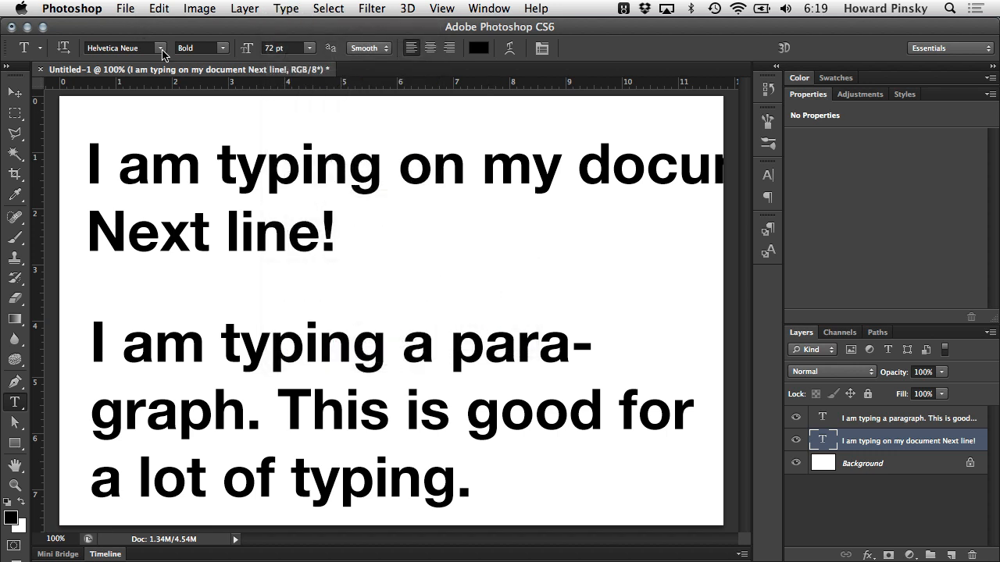
{"action": "mouse_move", "coordinate": [164, 29]}
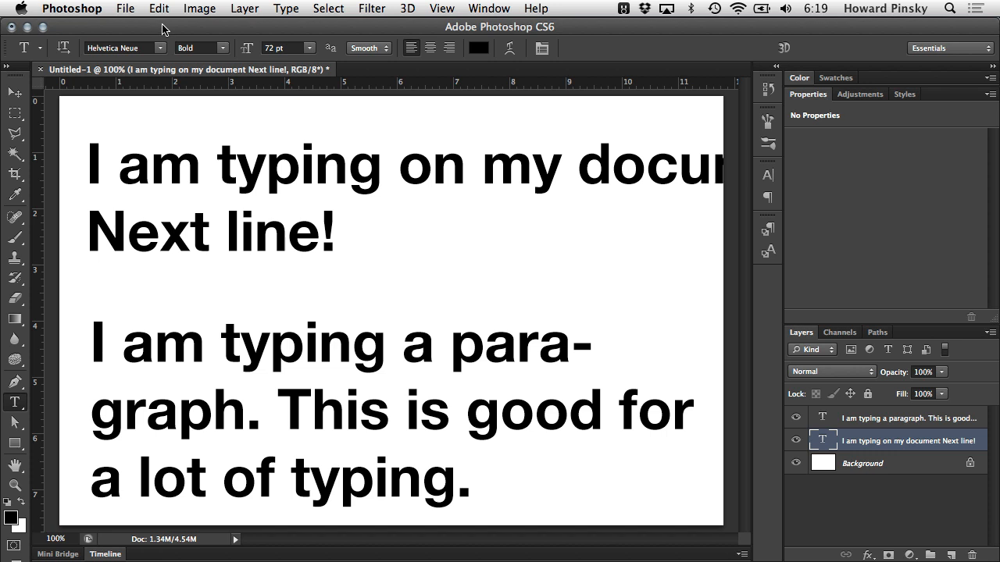
{"action": "mouse_move", "coordinate": [166, 47]}
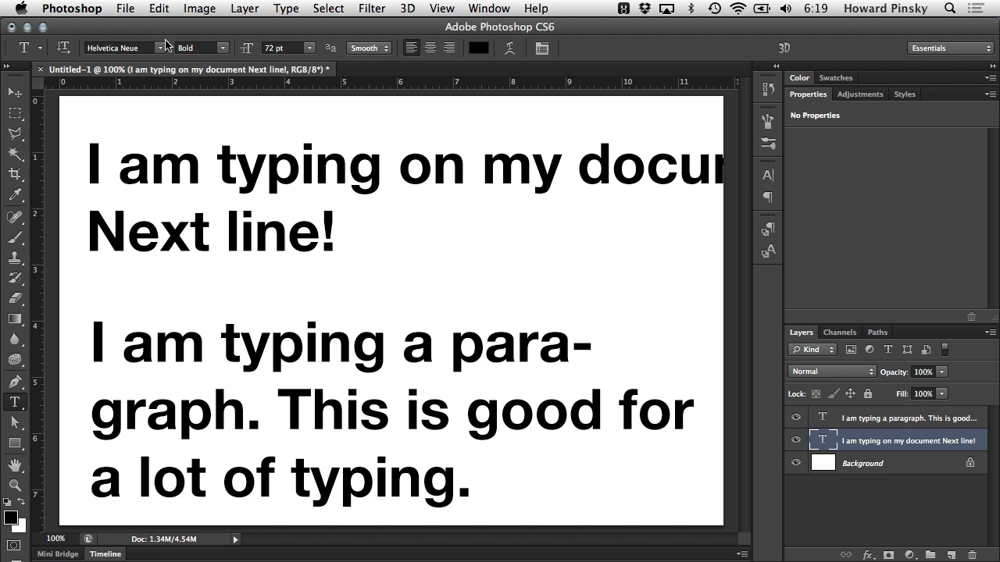
{"action": "left_click", "coordinate": [117, 47]}
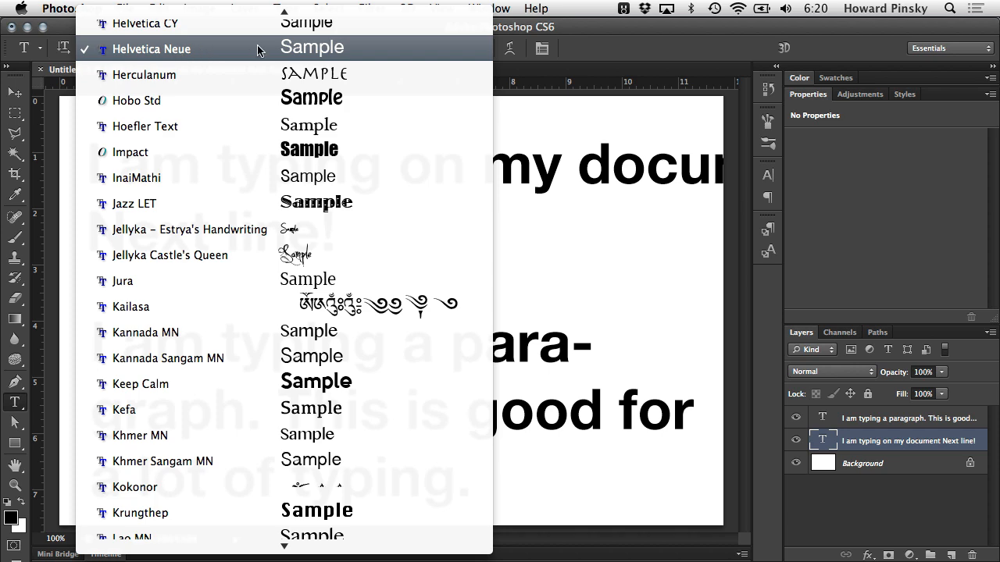
Close the font list keeping Helvetica Neue, and try the Italic style
{"action": "scroll", "scroll_direction": "up", "scroll_amount": 3}
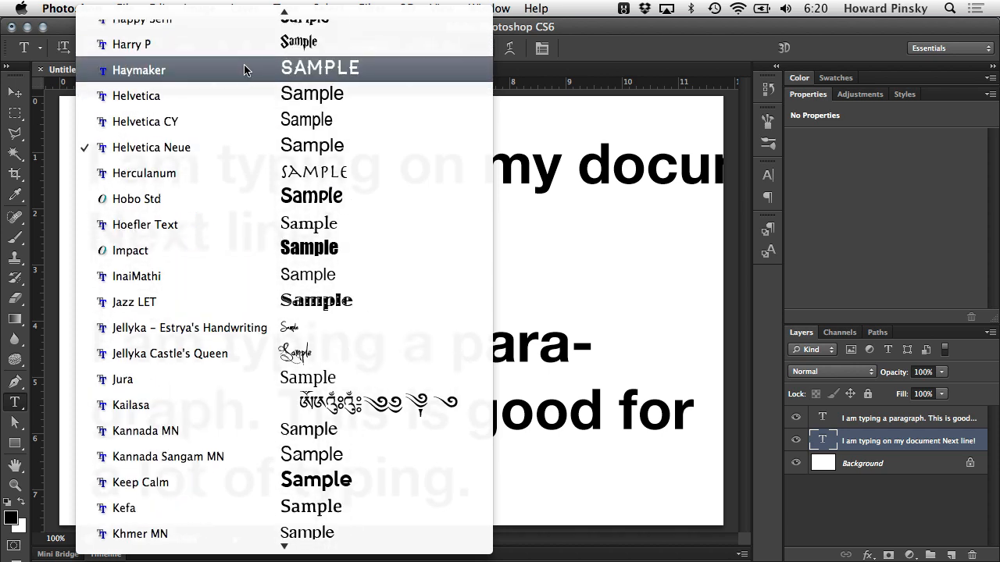
{"action": "mouse_move", "coordinate": [214, 148]}
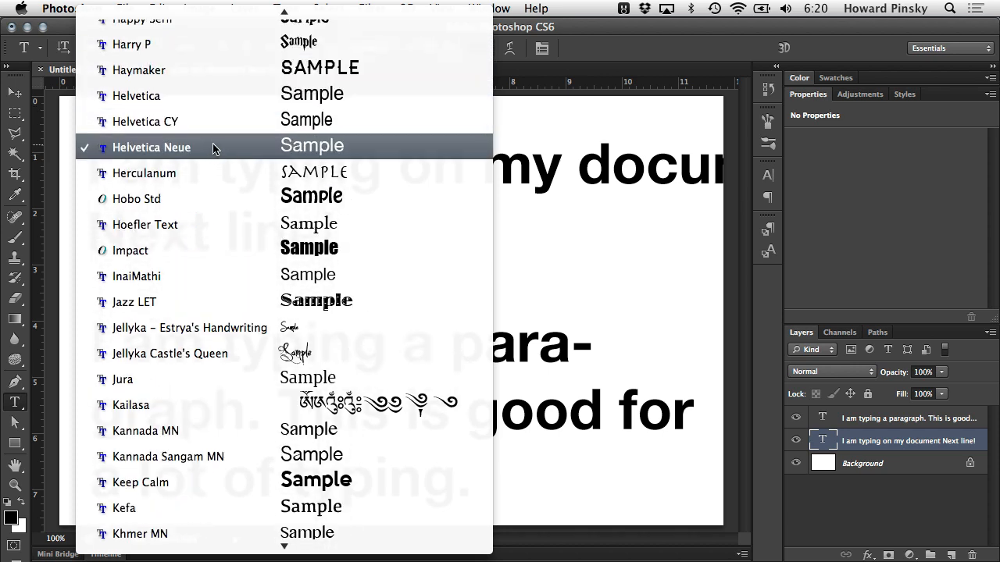
{"action": "left_click", "coordinate": [151, 147]}
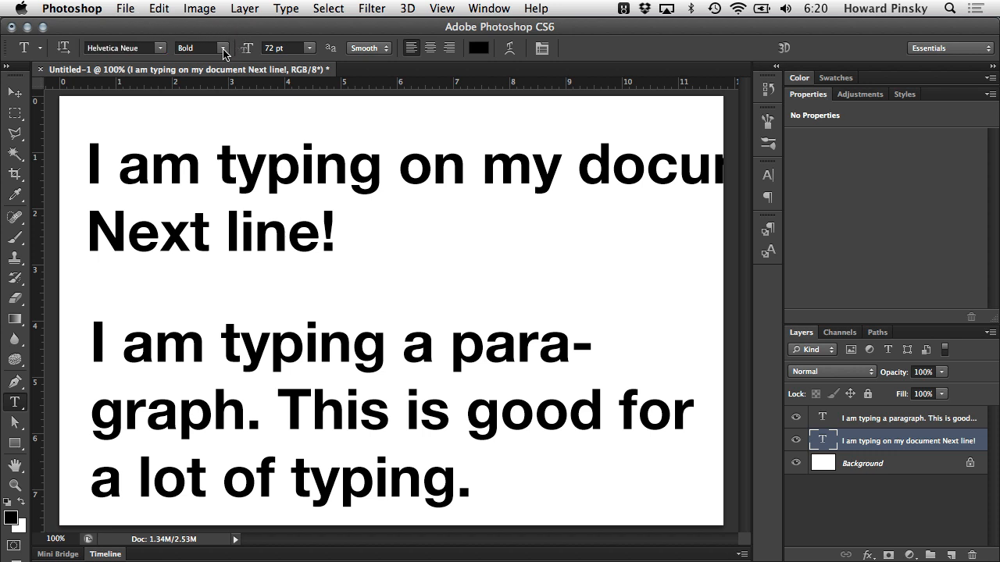
{"action": "left_click", "coordinate": [201, 48]}
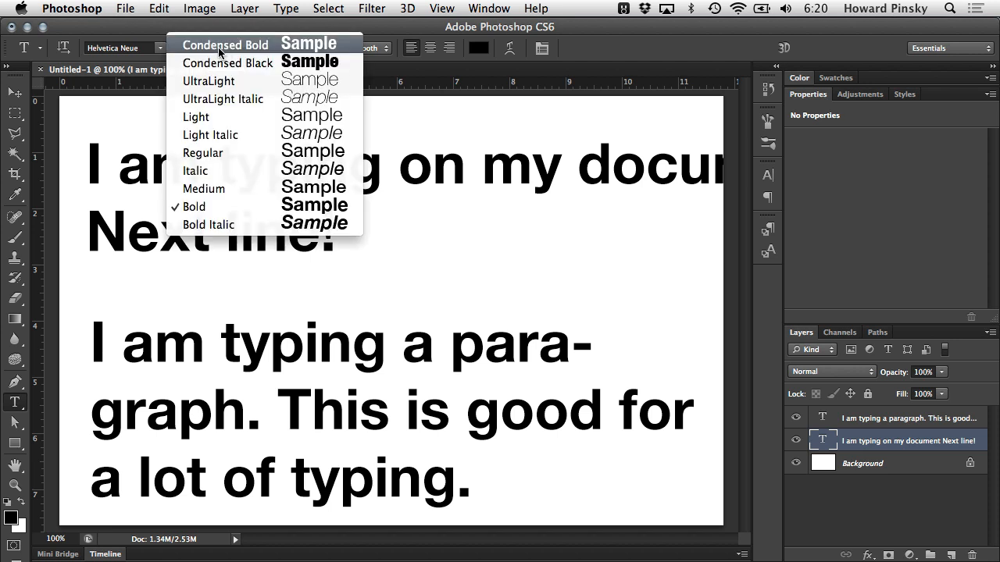
{"action": "mouse_move", "coordinate": [209, 225]}
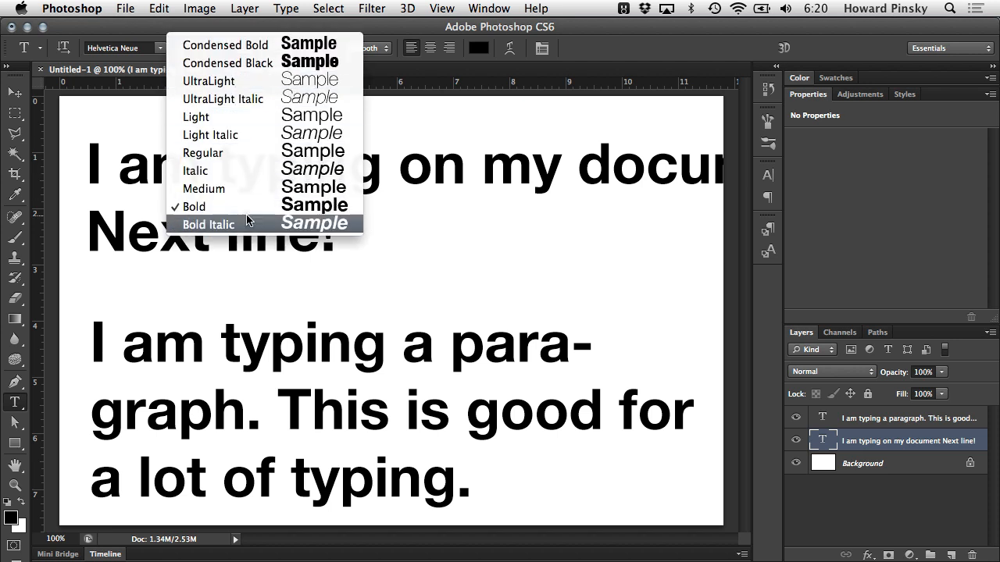
{"action": "mouse_move", "coordinate": [237, 170]}
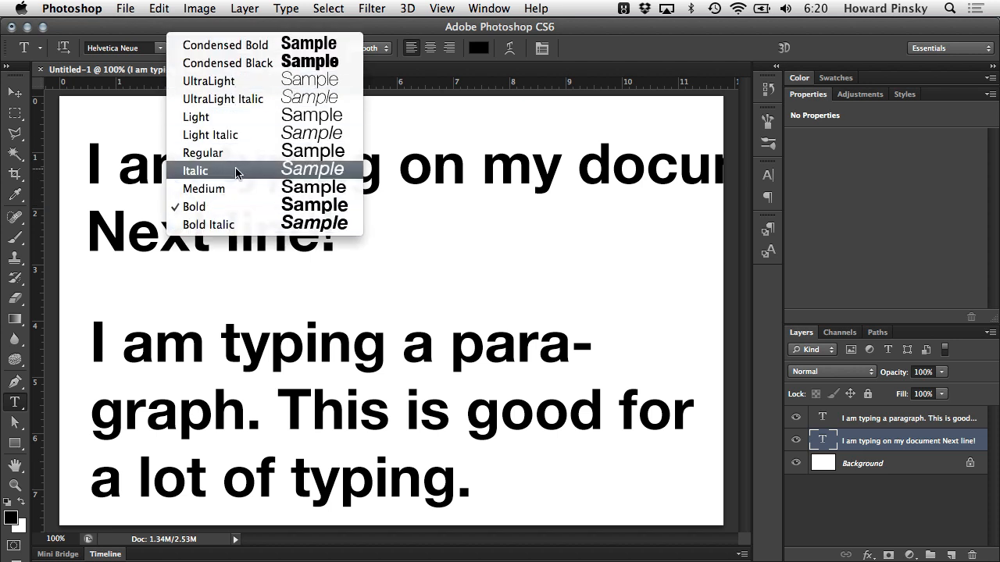
{"action": "left_click", "coordinate": [195, 170]}
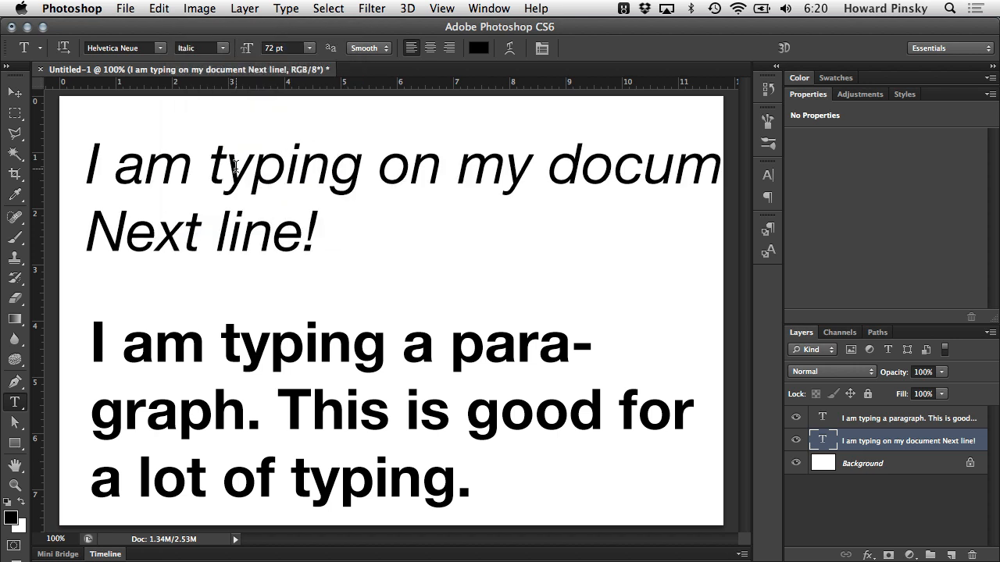
Try Condensed Bold, UltraLight and Light, then settle on Helvetica Neue Medium
{"action": "left_click", "coordinate": [199, 47]}
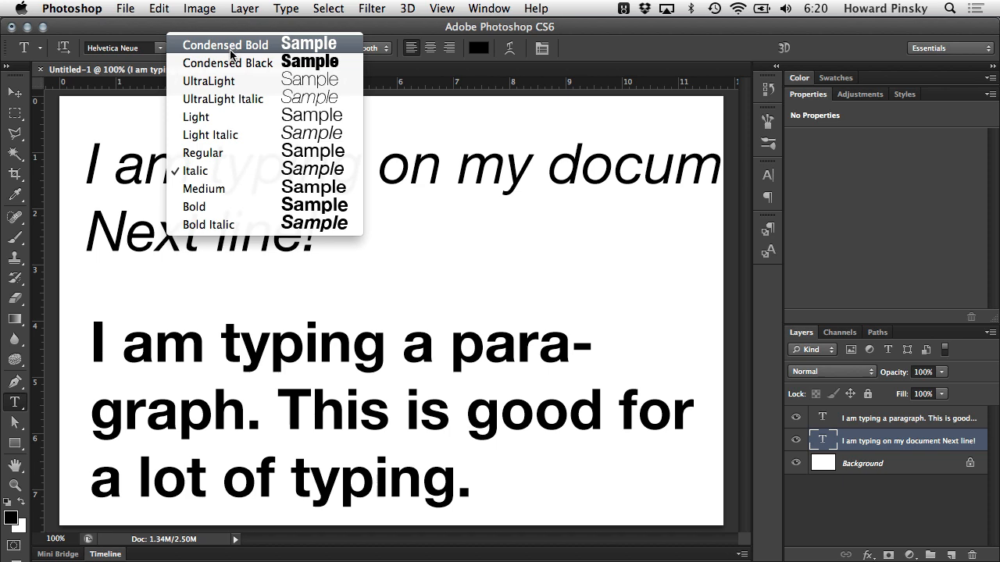
{"action": "left_click", "coordinate": [226, 44]}
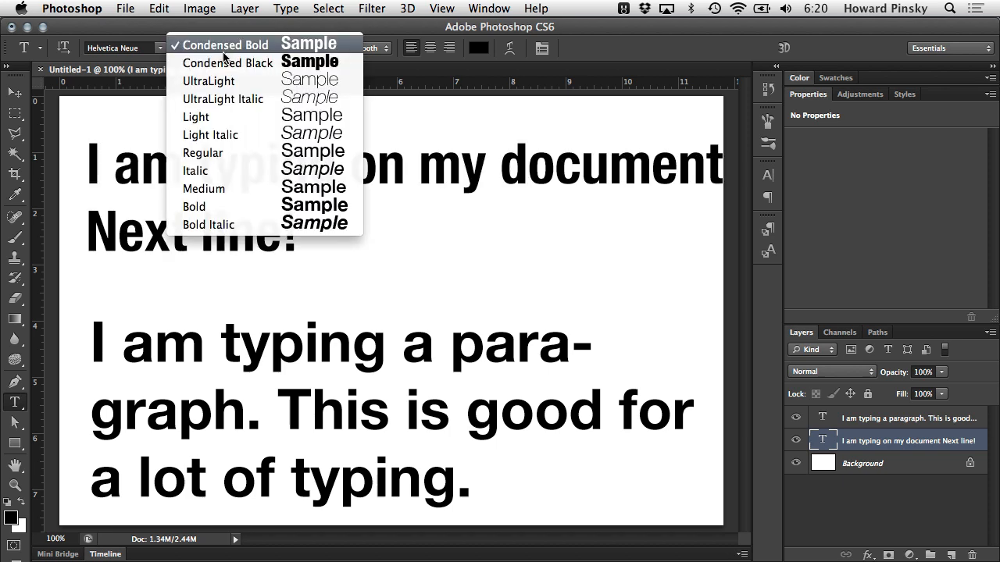
{"action": "left_click", "coordinate": [207, 80]}
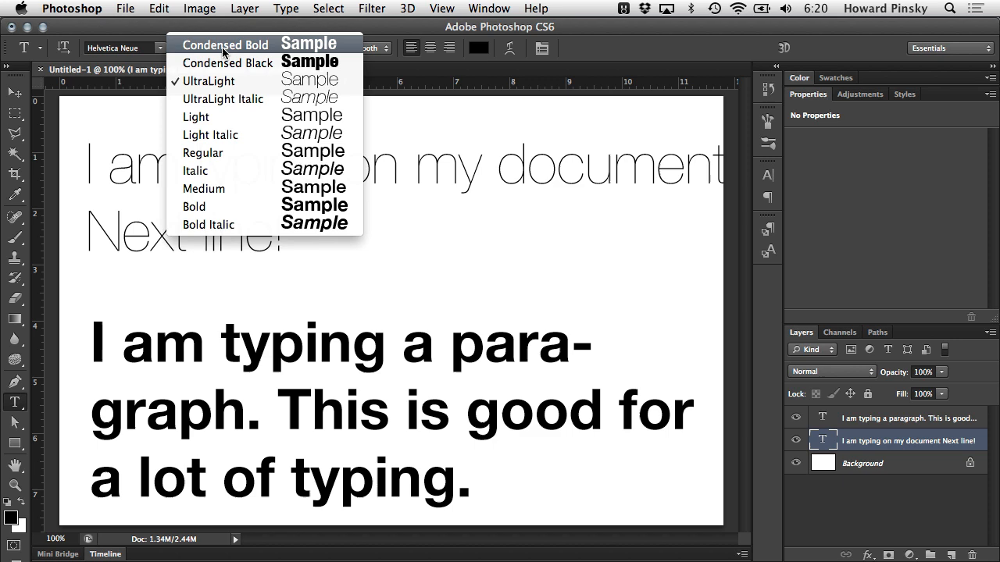
{"action": "left_click", "coordinate": [195, 116]}
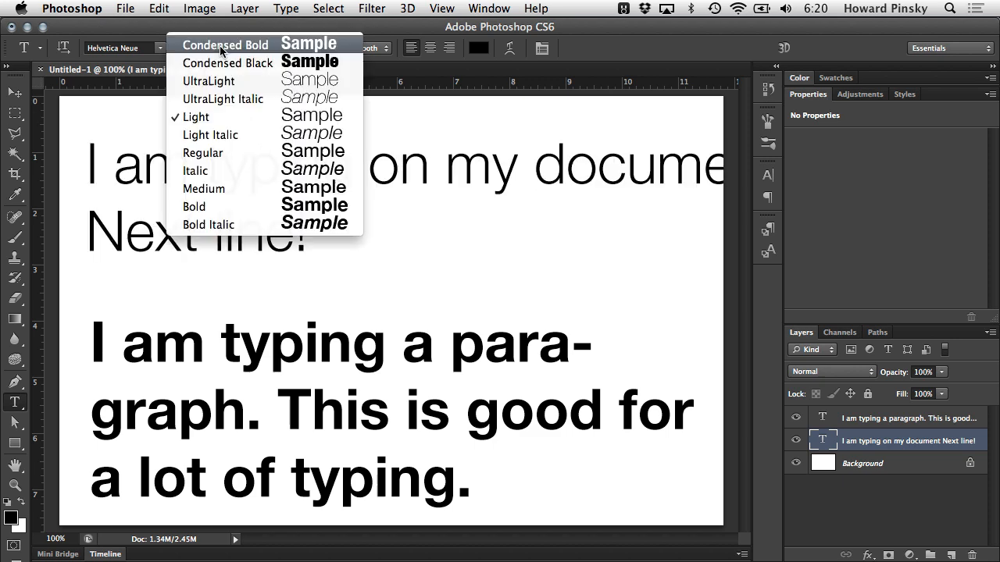
{"action": "left_click", "coordinate": [204, 189]}
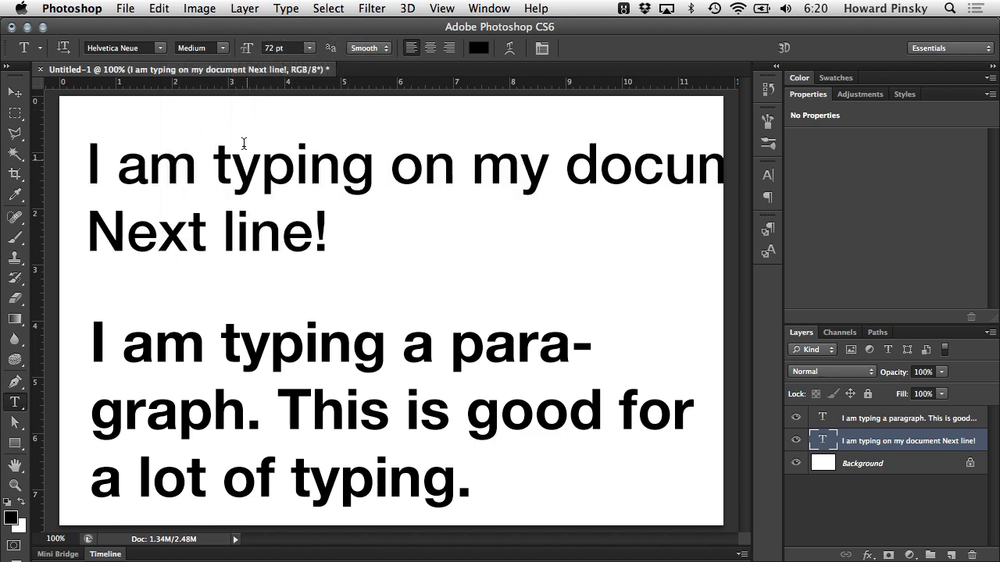
{"action": "left_click", "coordinate": [202, 47]}
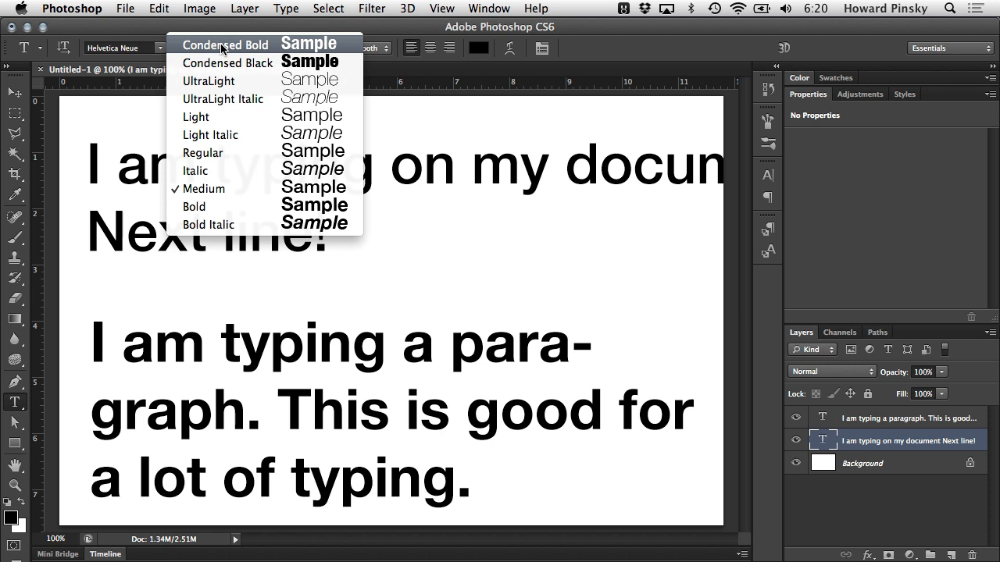
{"action": "left_click", "coordinate": [204, 188]}
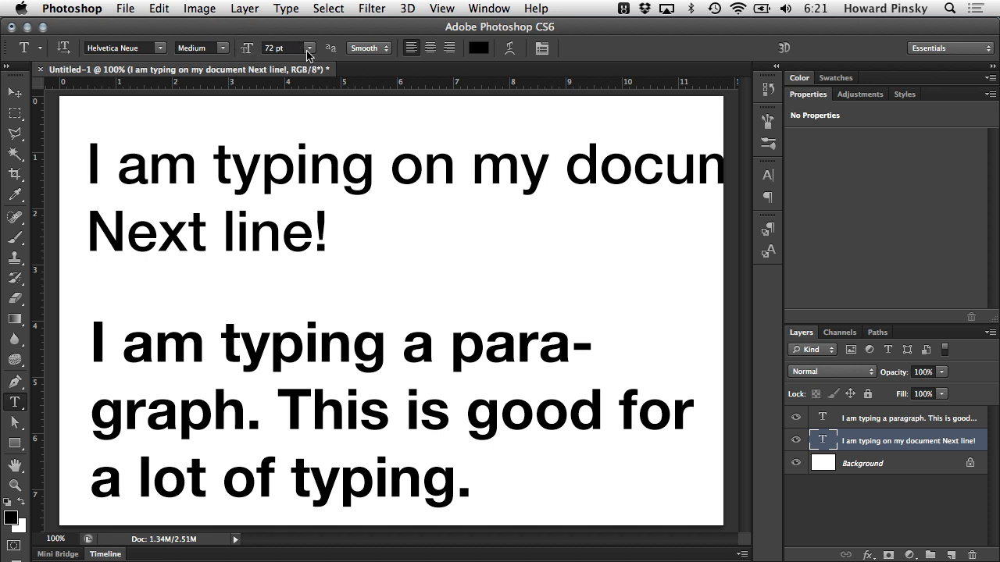
Resize the heading via 18 pt and 60 pt to 200 pt, then open Preferences
{"action": "left_click", "coordinate": [309, 47]}
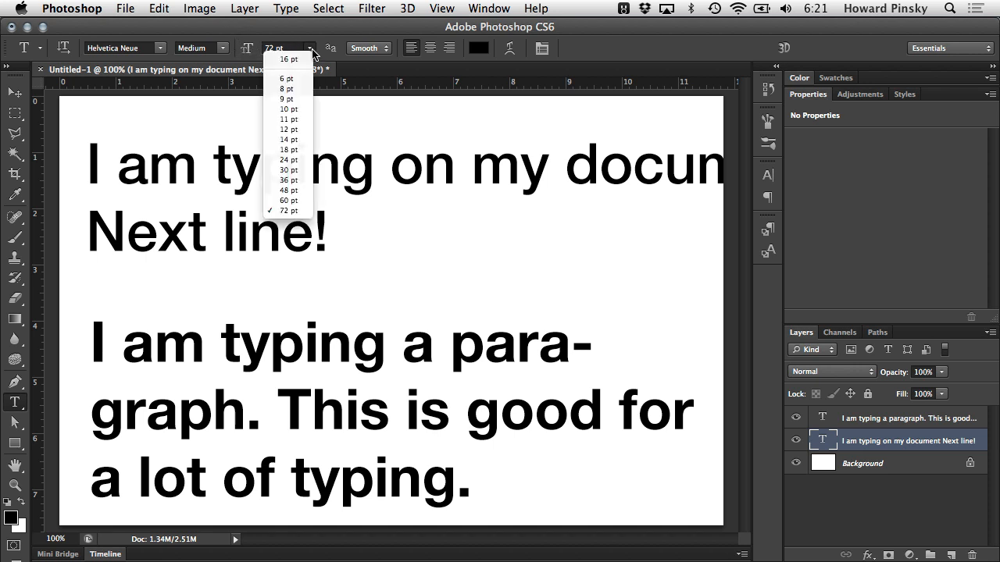
{"action": "mouse_move", "coordinate": [306, 200]}
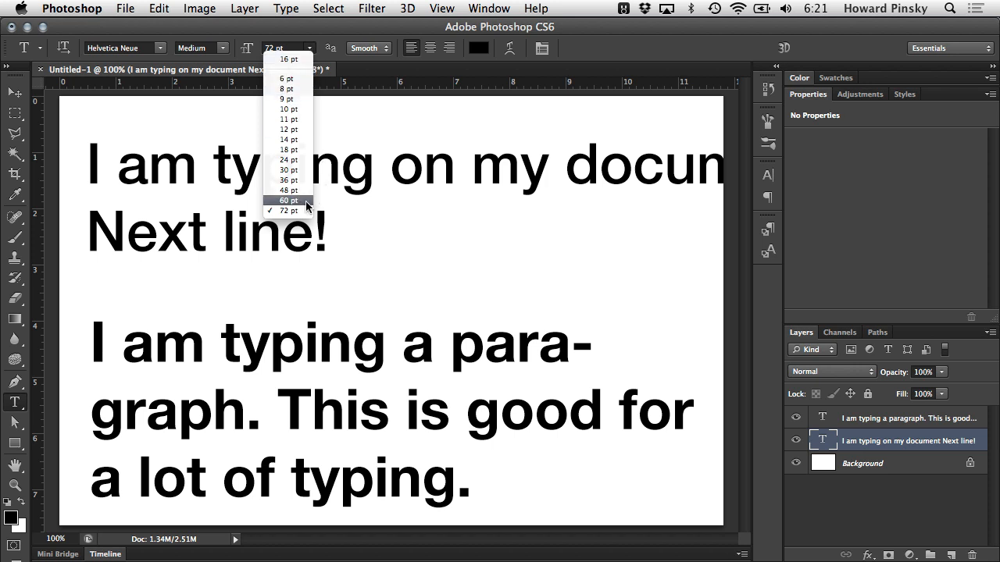
{"action": "left_click", "coordinate": [288, 150]}
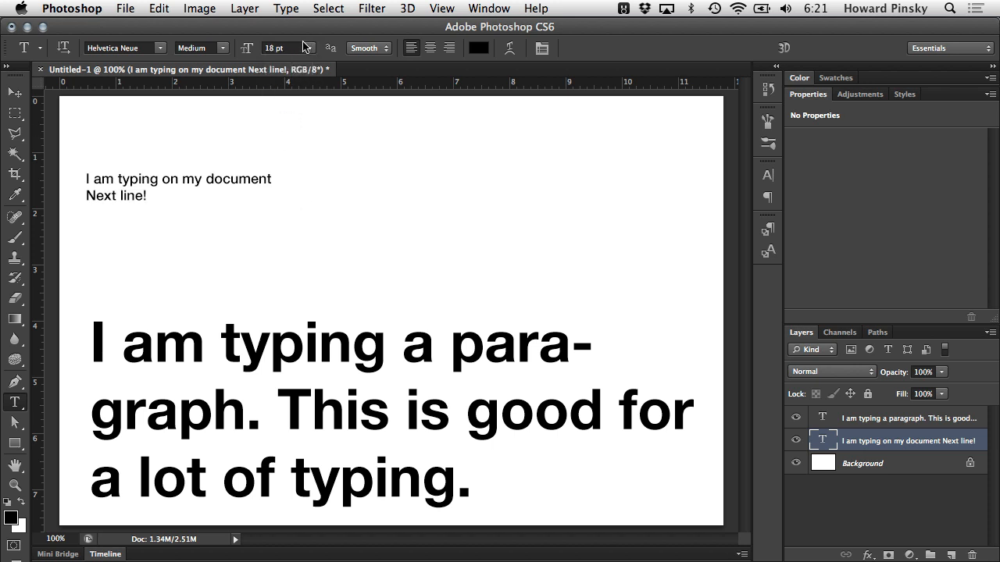
{"action": "left_click", "coordinate": [308, 47]}
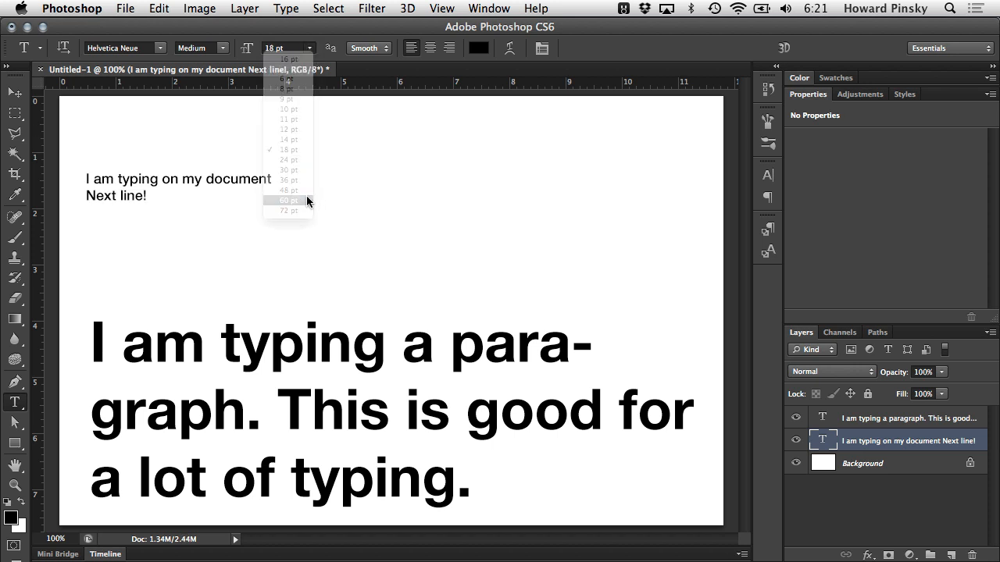
{"action": "left_click", "coordinate": [289, 200]}
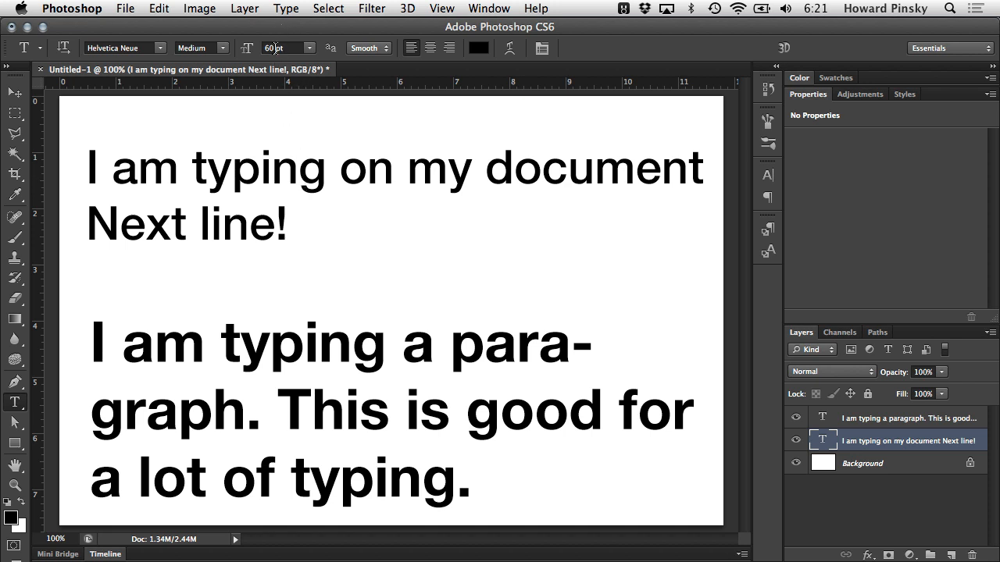
{"action": "triple_click", "coordinate": [281, 47]}
{"action": "type", "text": "200"}
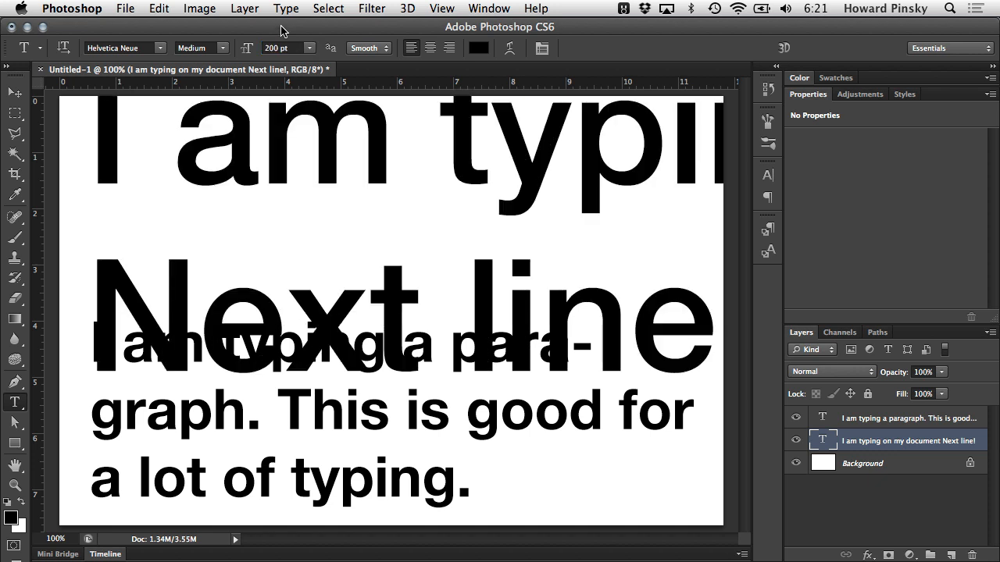
{"action": "mouse_move", "coordinate": [160, 8]}
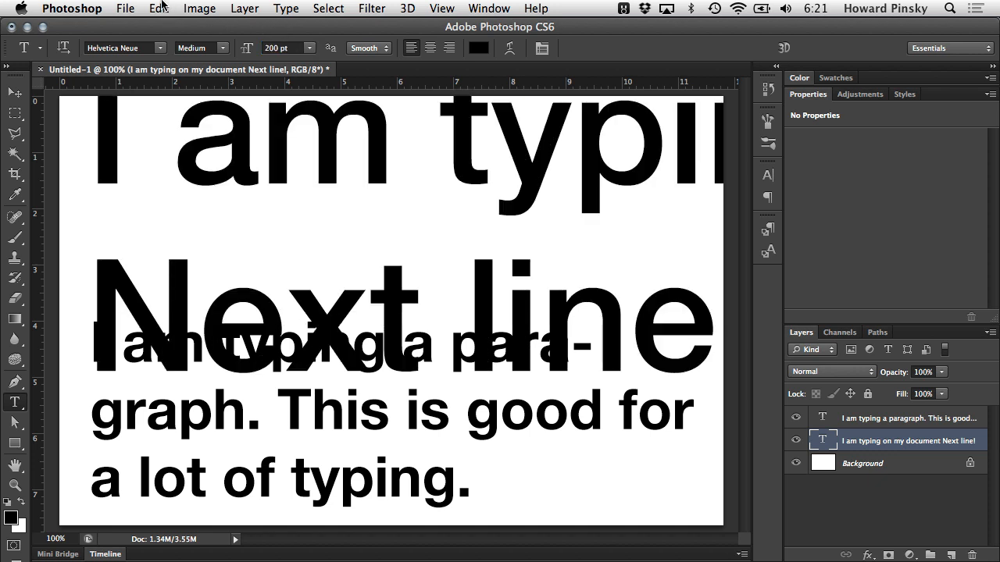
{"action": "left_click", "coordinate": [159, 8]}
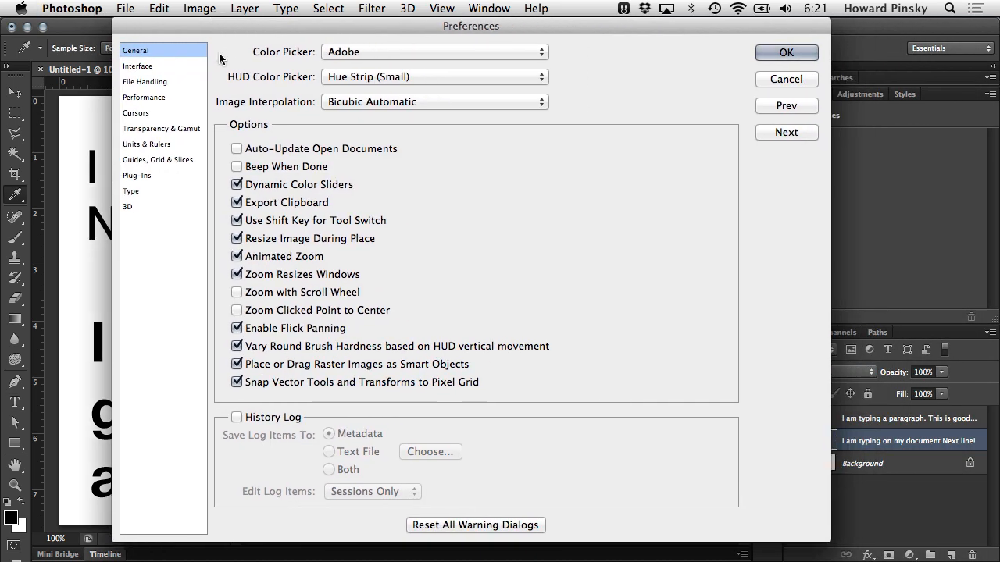
{"action": "left_click", "coordinate": [146, 144]}
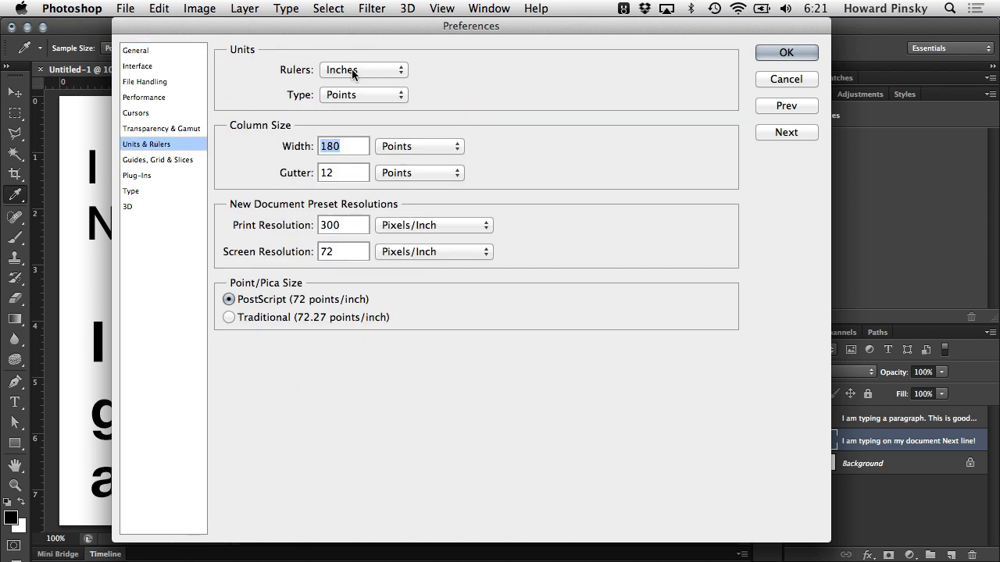
{"action": "left_click", "coordinate": [364, 95]}
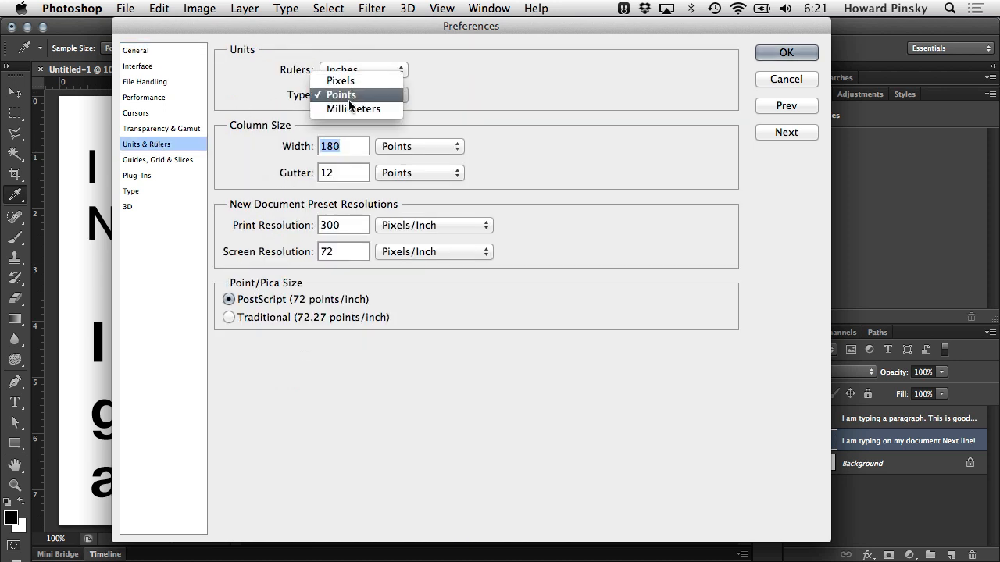
{"action": "mouse_move", "coordinate": [340, 95]}
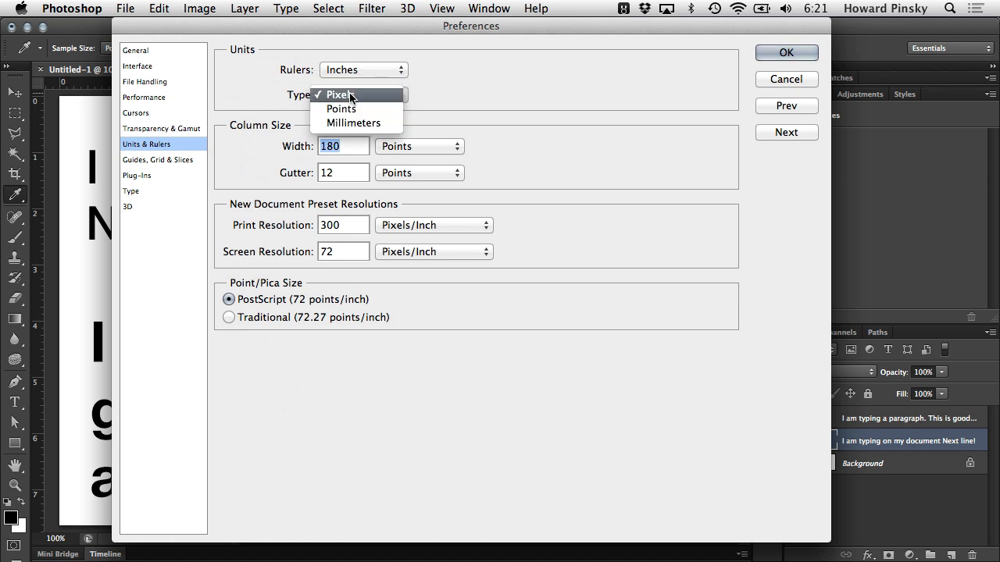
{"action": "left_click", "coordinate": [339, 107]}
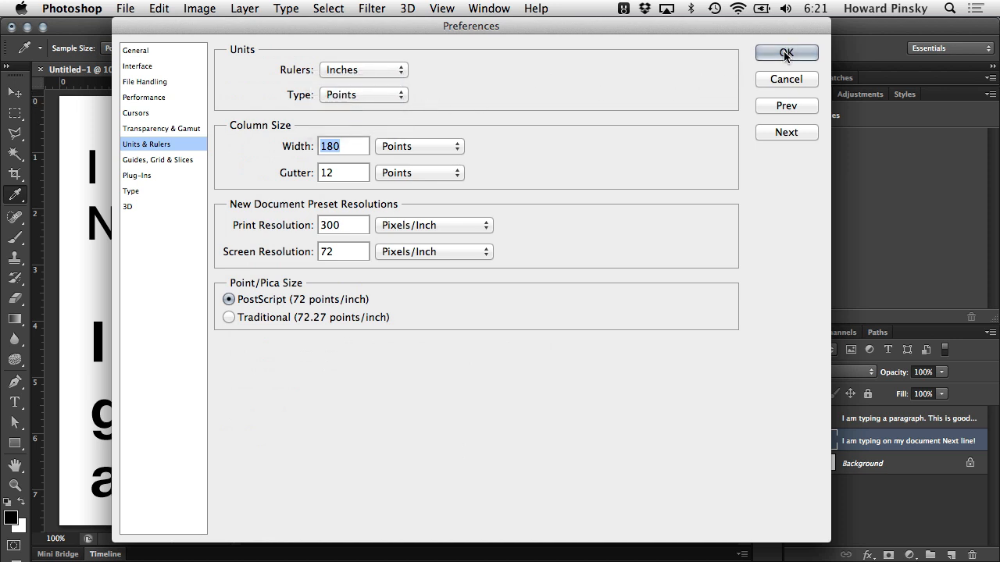
{"action": "left_click", "coordinate": [785, 53]}
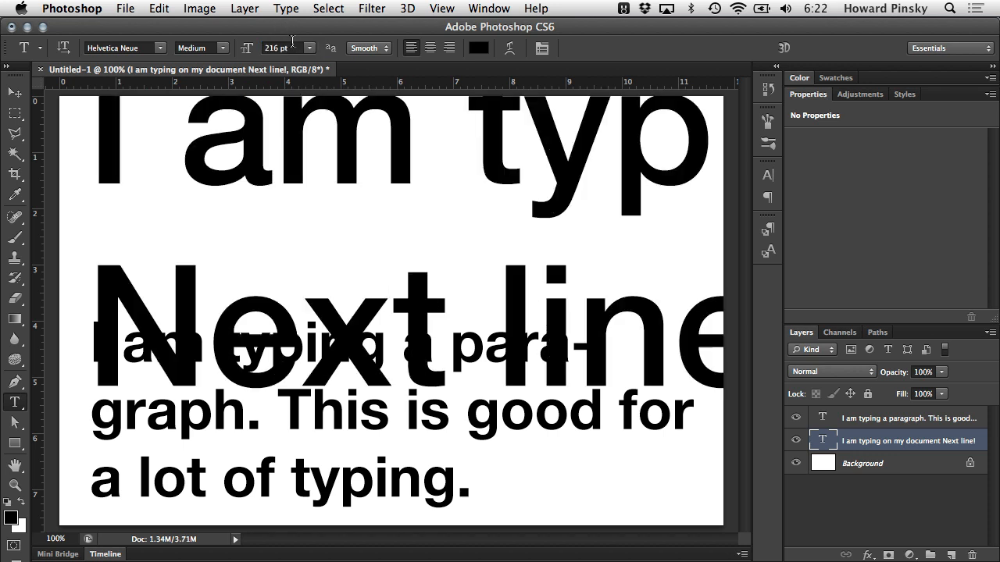
{"action": "mouse_move", "coordinate": [289, 47]}
{"action": "type", "text": "60"}
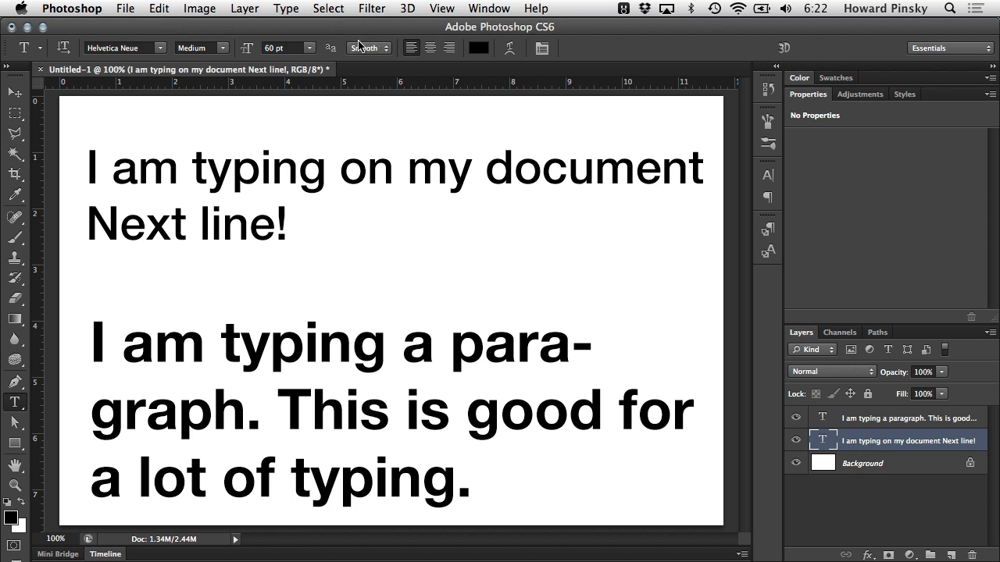
{"action": "left_click", "coordinate": [367, 48]}
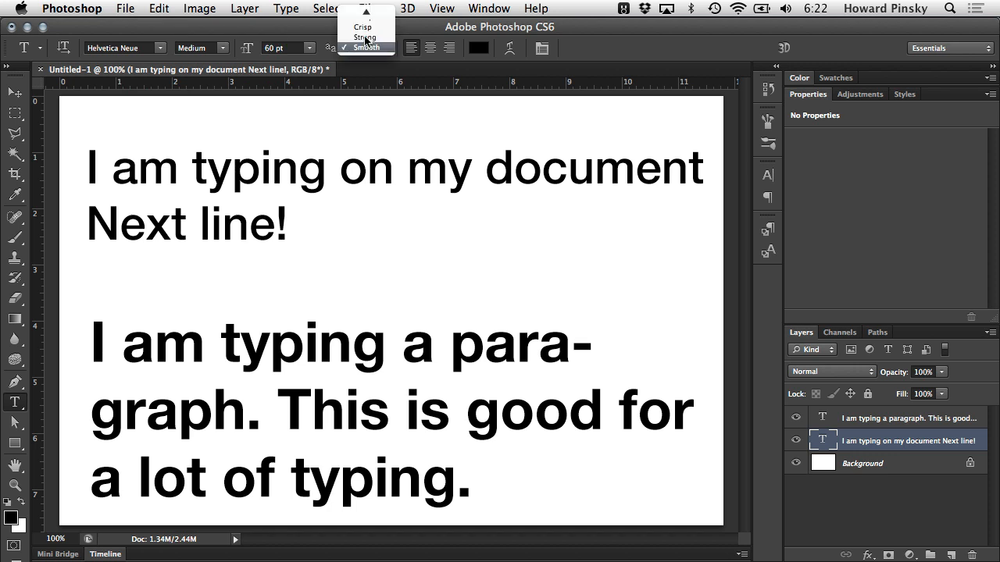
{"action": "mouse_move", "coordinate": [398, 28]}
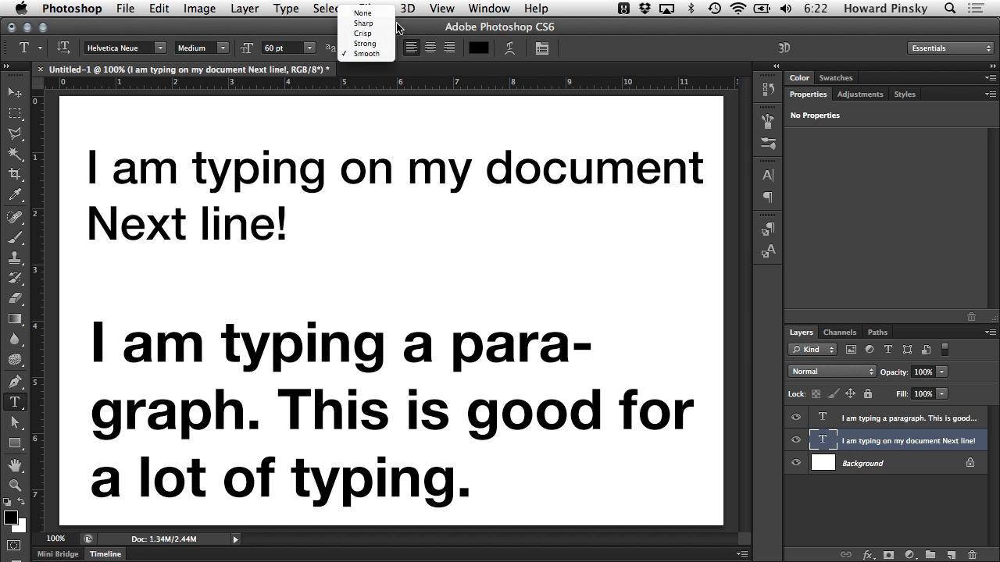
{"action": "mouse_move", "coordinate": [365, 43]}
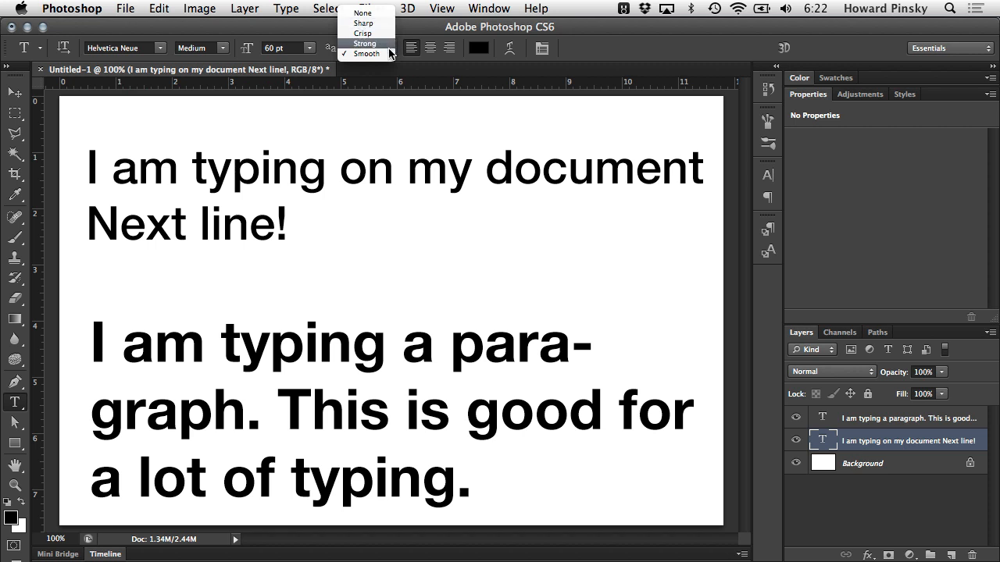
{"action": "mouse_move", "coordinate": [375, 45]}
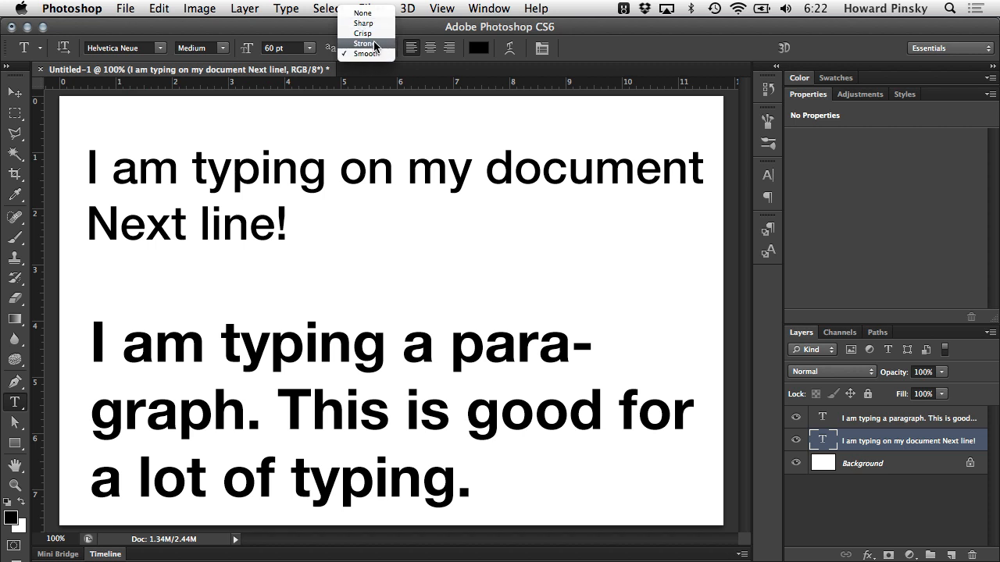
{"action": "left_click", "coordinate": [364, 44]}
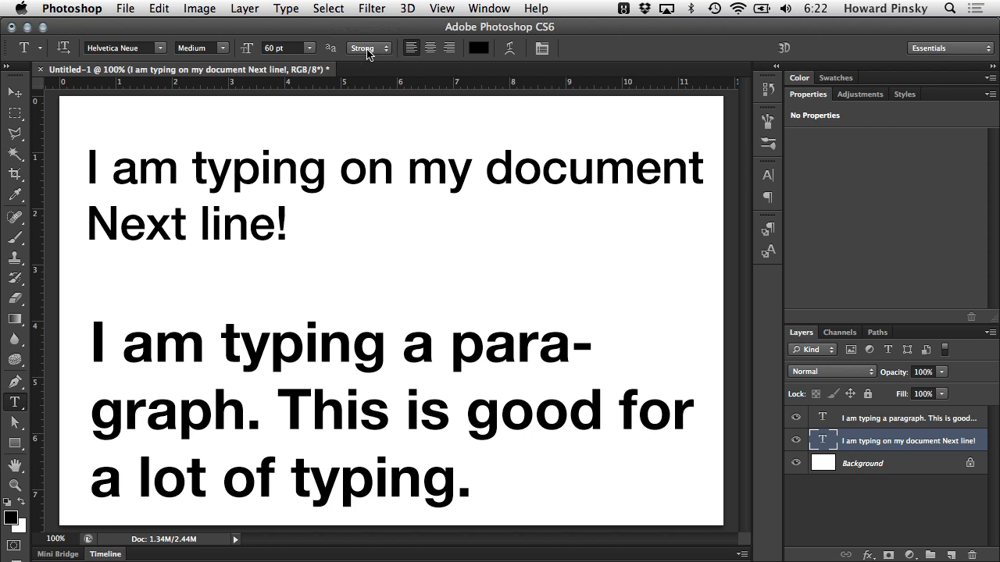
{"action": "left_click", "coordinate": [367, 48]}
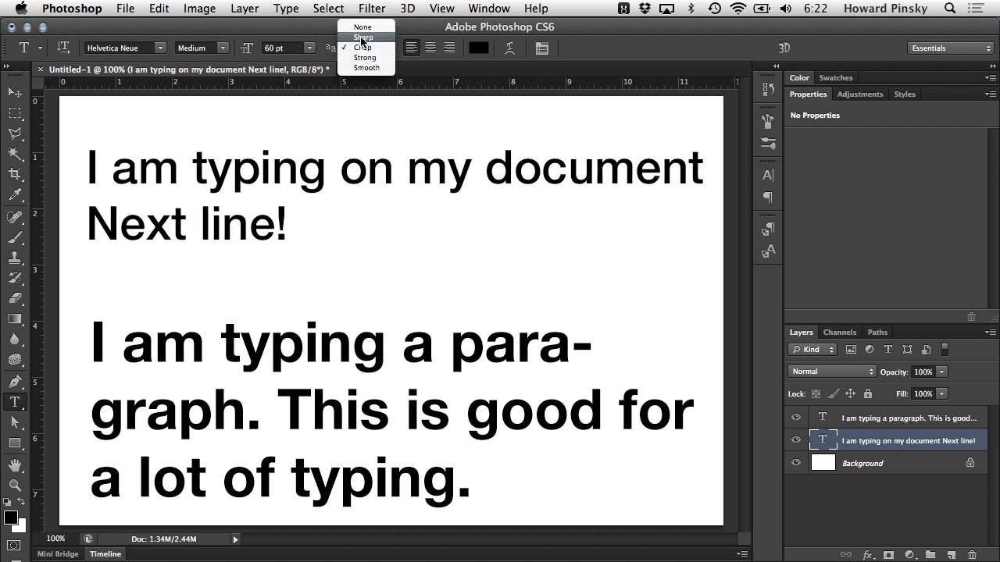
{"action": "mouse_move", "coordinate": [378, 79]}
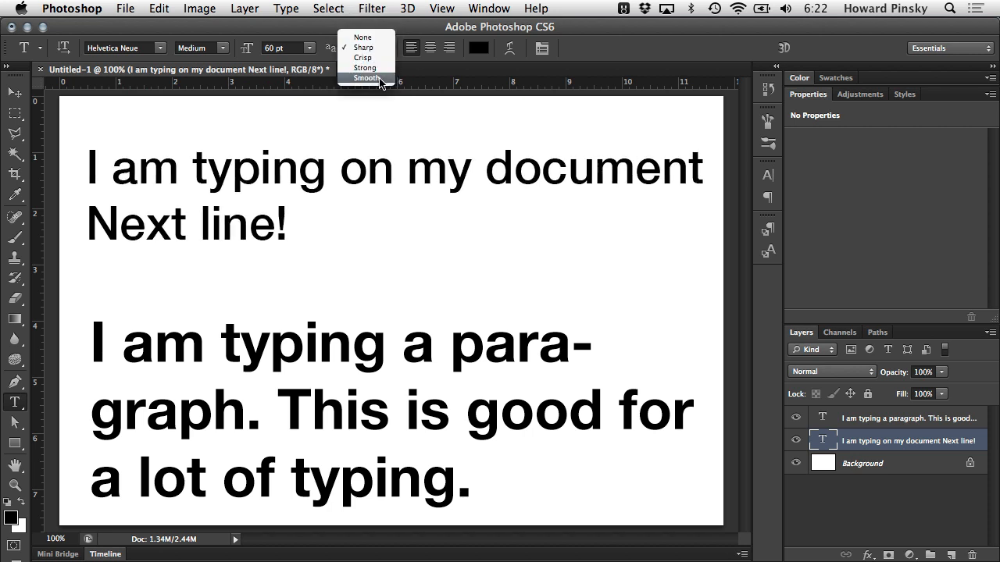
{"action": "left_click", "coordinate": [366, 78]}
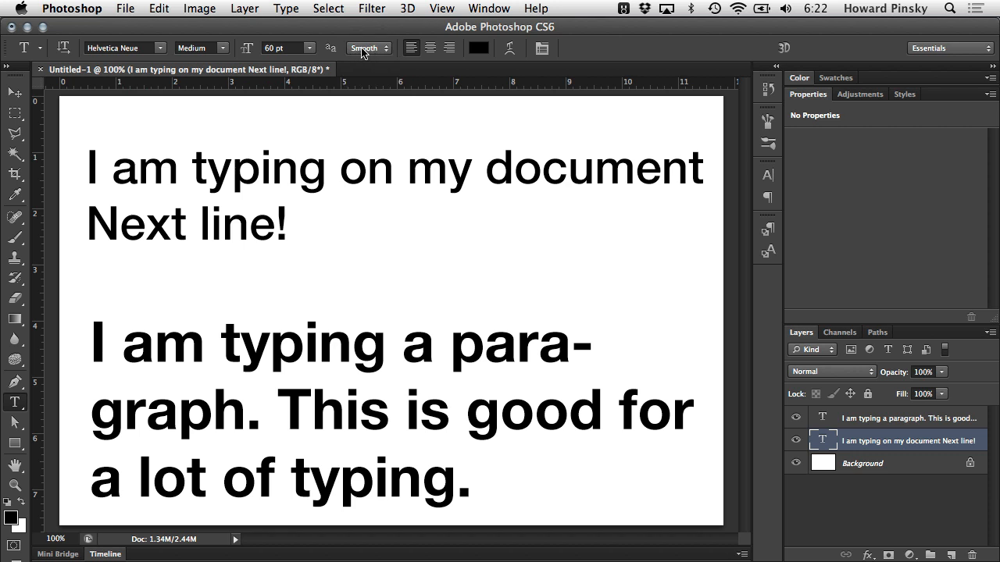
{"action": "mouse_move", "coordinate": [412, 61]}
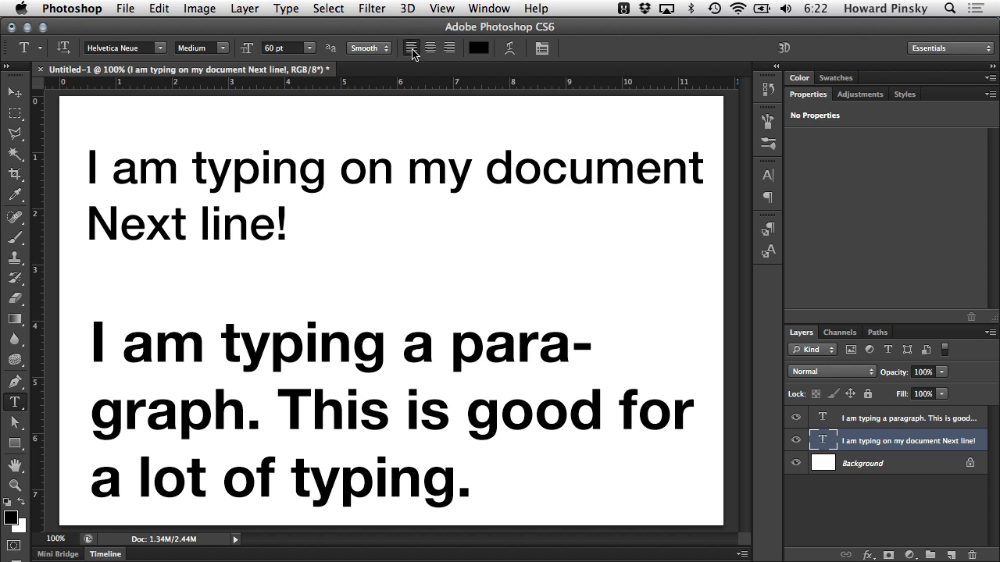
Try centered alignment on the heading, then right-align both lines
{"action": "left_click", "coordinate": [449, 48]}
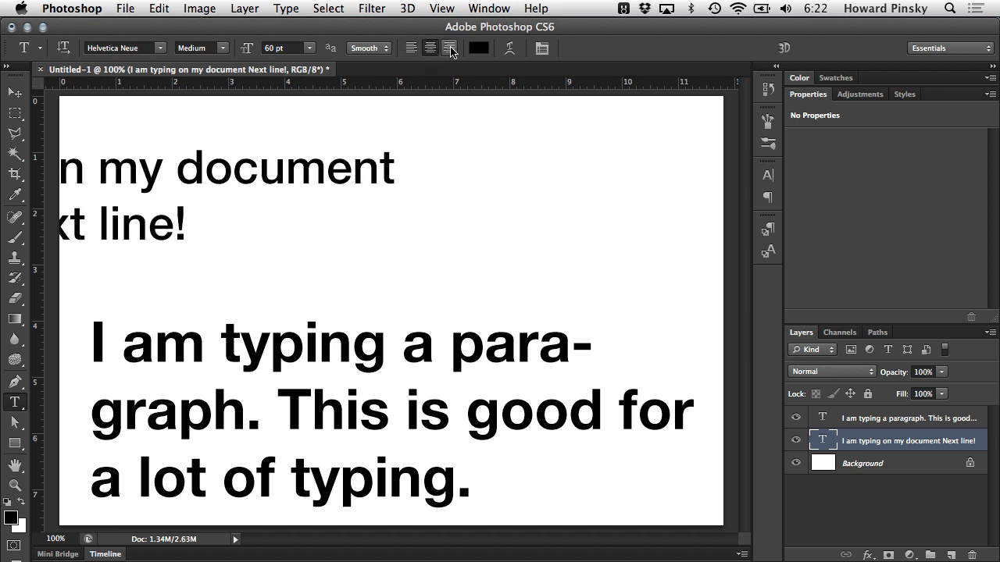
{"action": "left_click", "coordinate": [13, 92]}
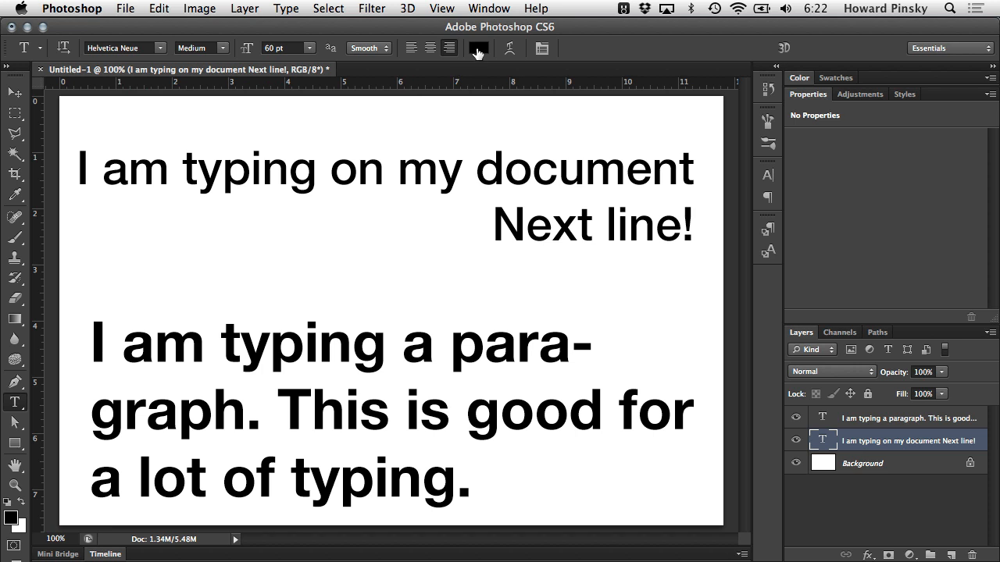
{"action": "mouse_move", "coordinate": [478, 48]}
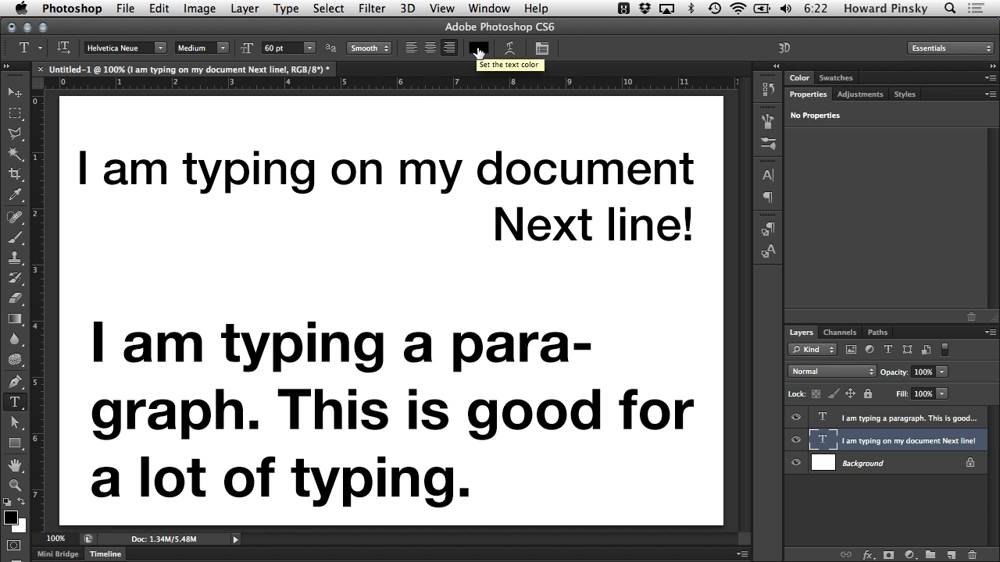
{"action": "mouse_move", "coordinate": [454, 93]}
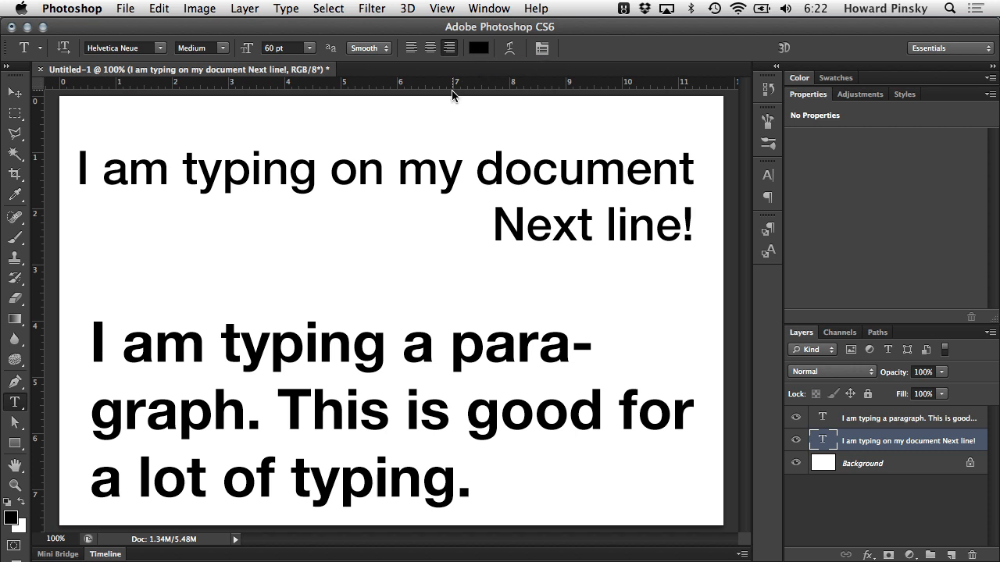
{"action": "mouse_move", "coordinate": [475, 104]}
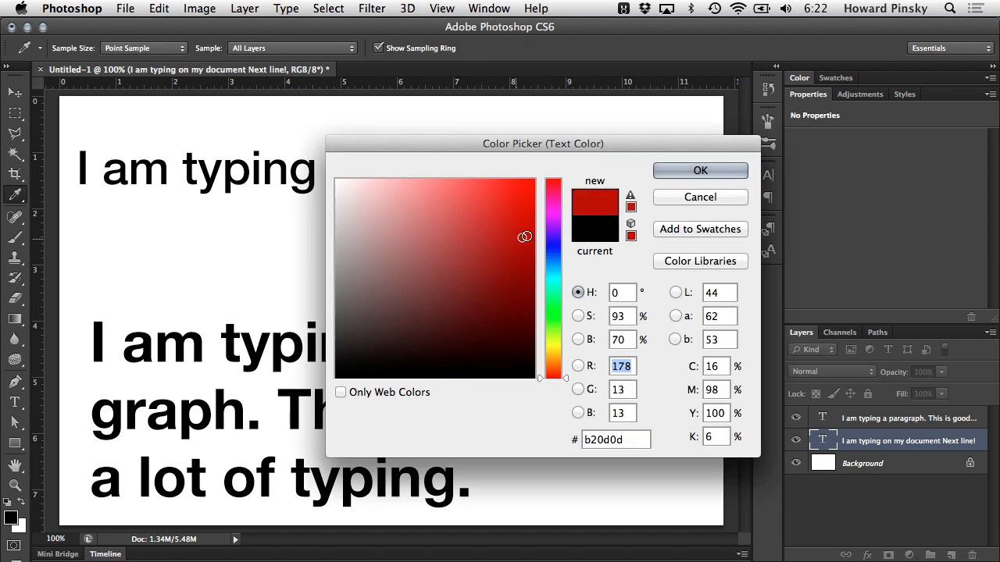
Colour the heading red first, then change it to blue #0067b7
{"action": "left_click", "coordinate": [699, 170]}
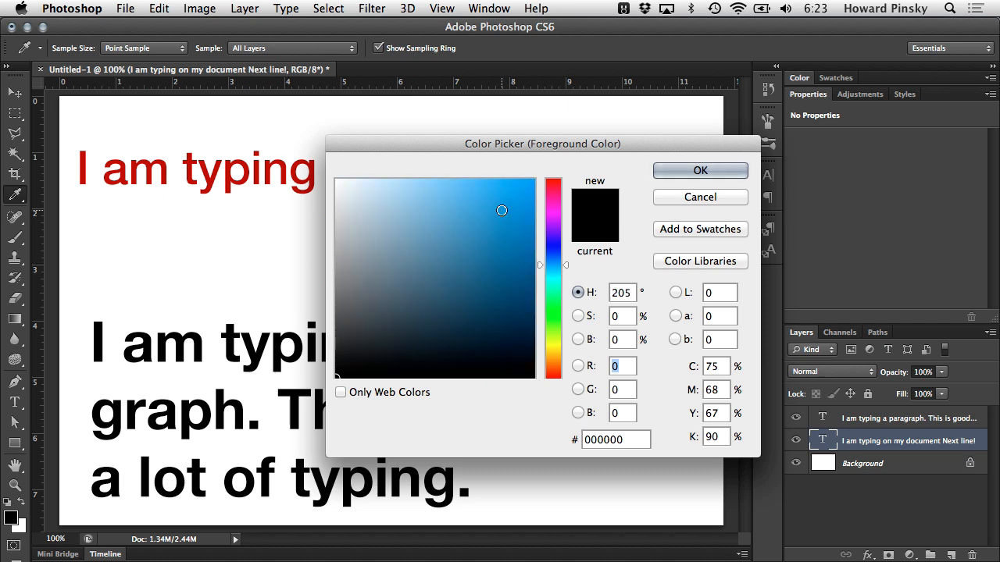
{"action": "left_click", "coordinate": [699, 170]}
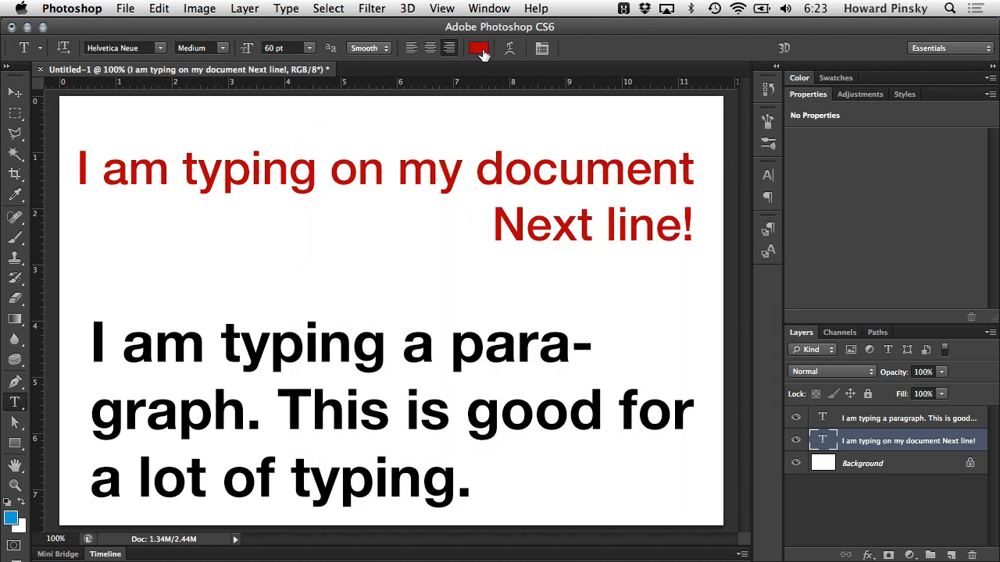
{"action": "left_click", "coordinate": [478, 47]}
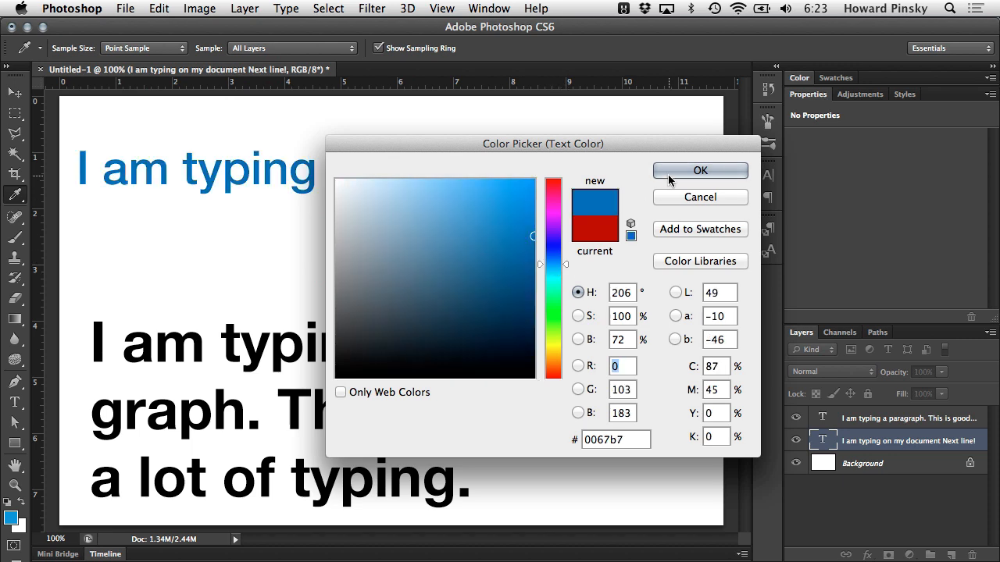
{"action": "left_click", "coordinate": [699, 171]}
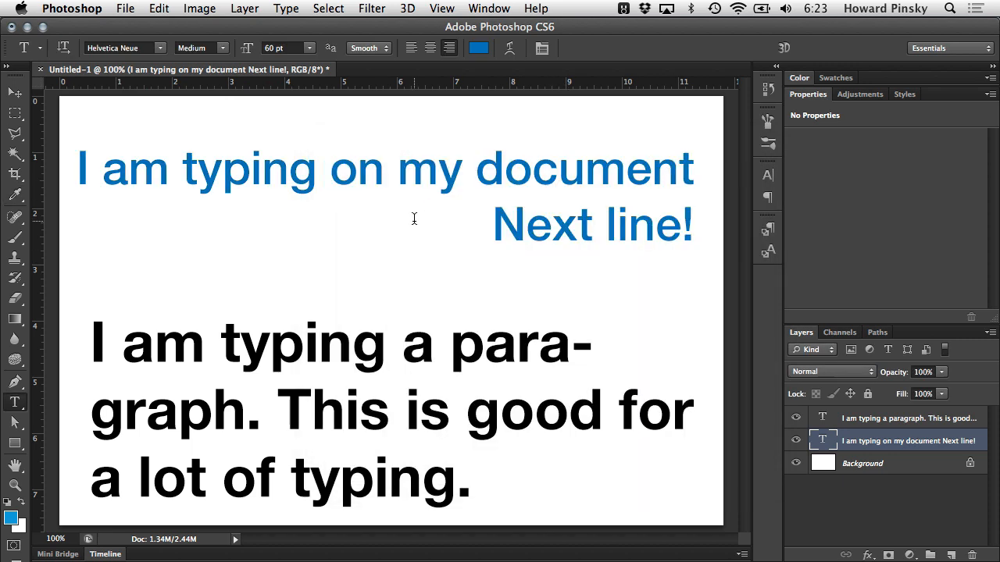